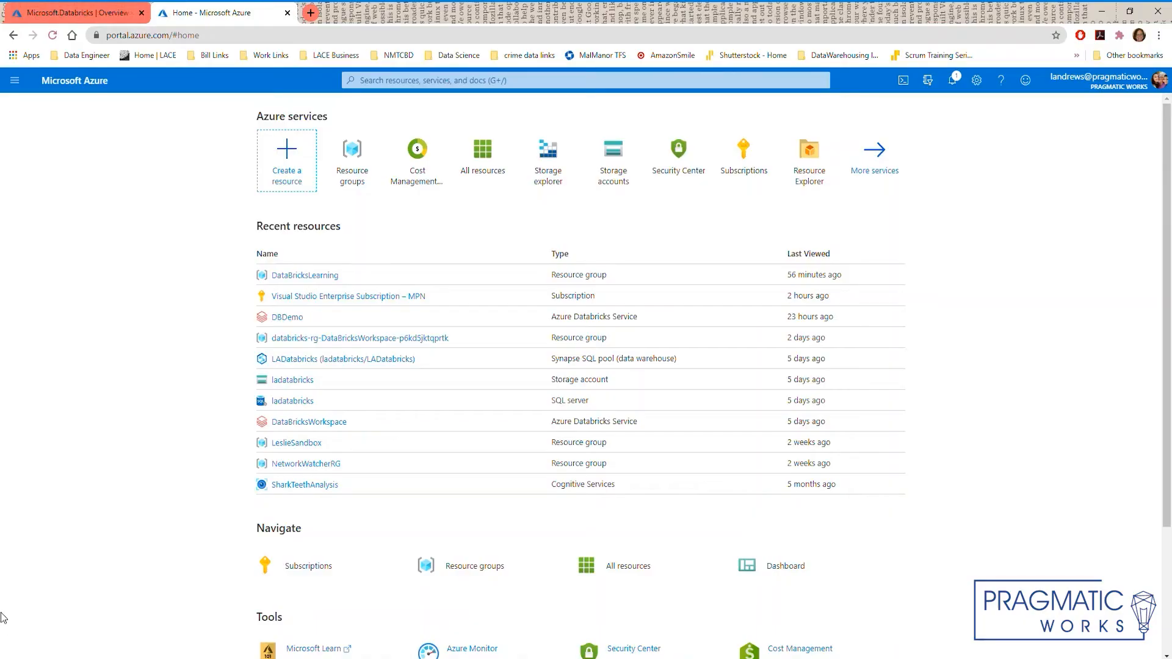
pyautogui.moveTo(20, 219)
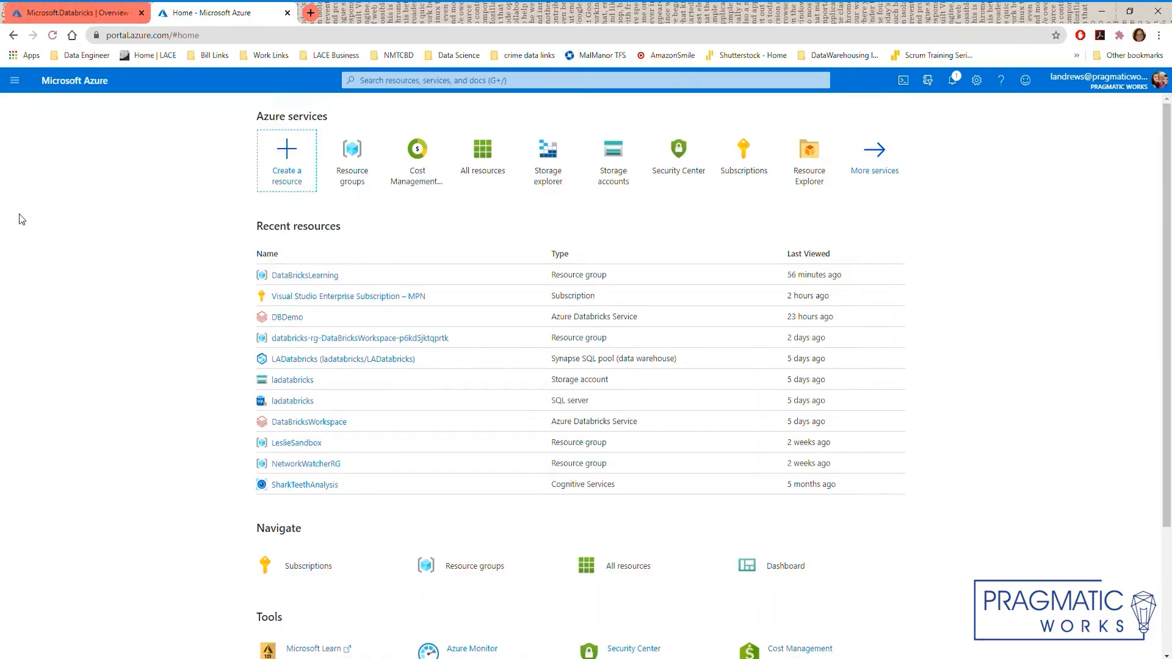
pyautogui.moveTo(287, 152)
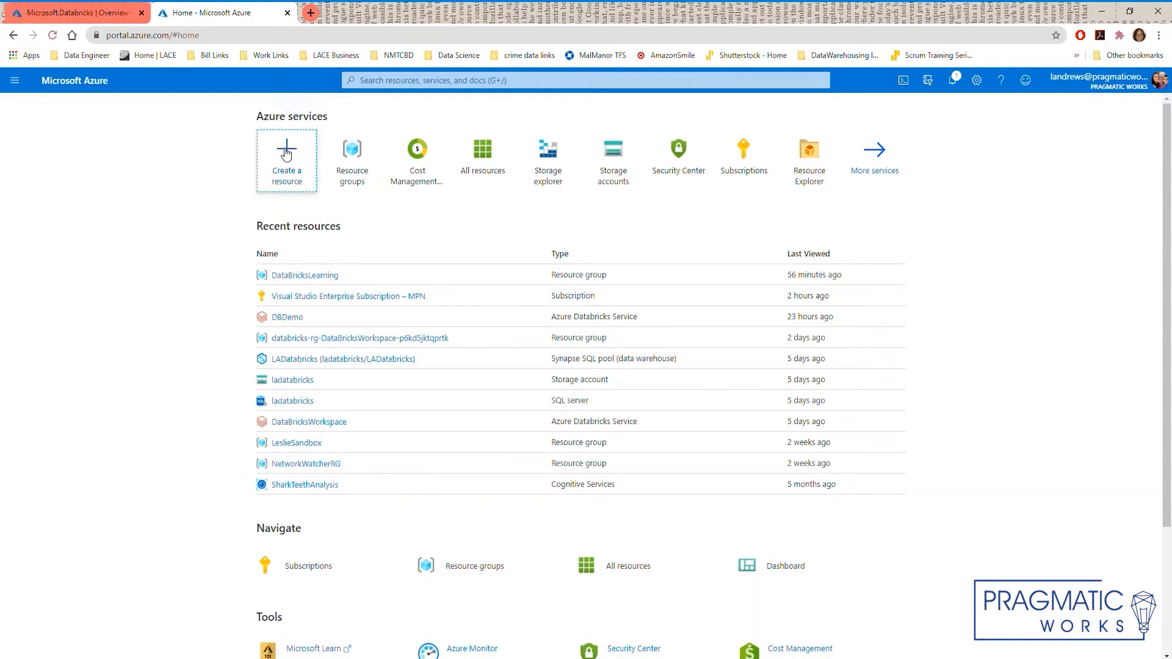
# Start a new Azure resource and filter the Marketplace to the Analytics category
pyautogui.click(286, 157)
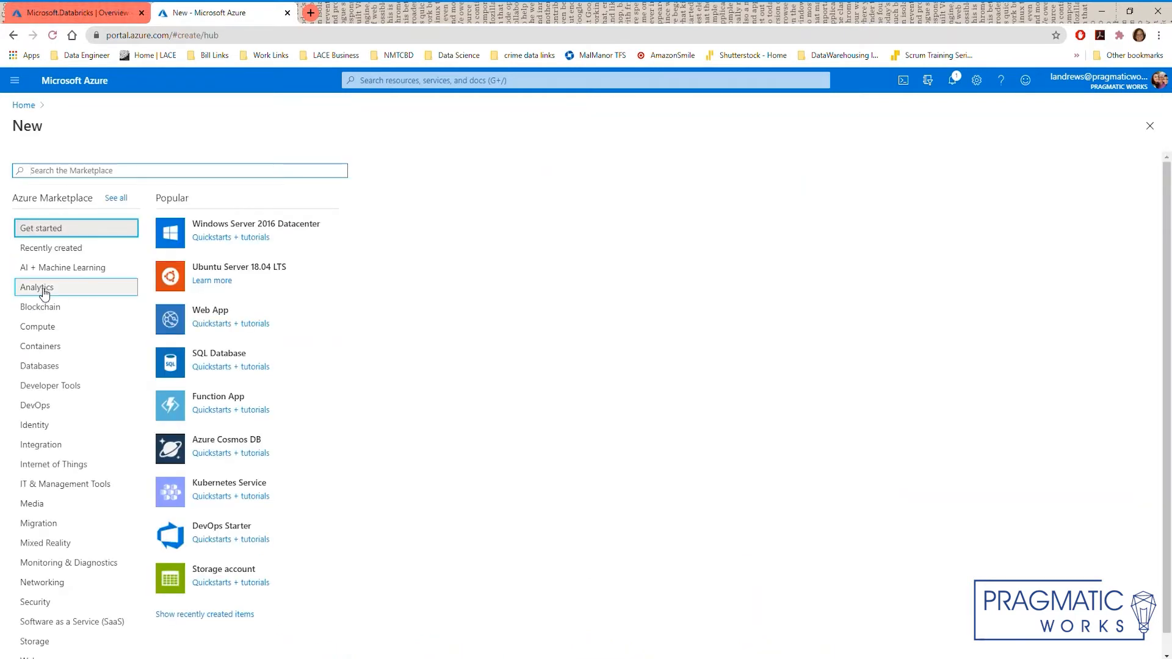
pyautogui.click(37, 287)
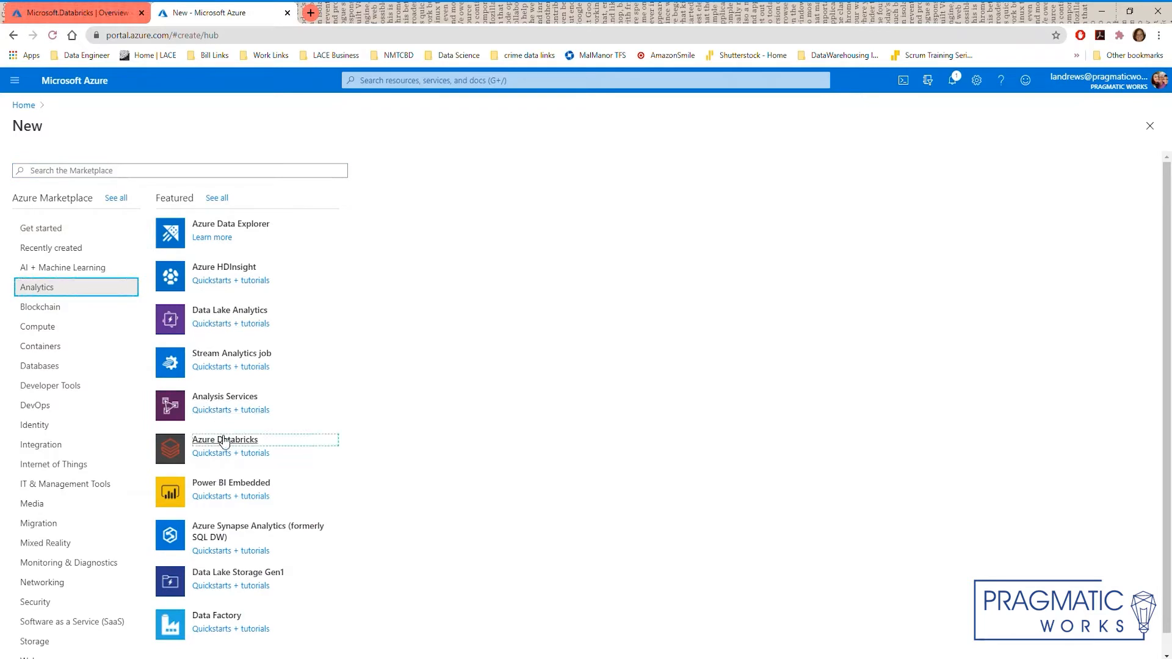
# Configure workspace DBAEDemo in DataBricksLearning on the 14-day premium trial tier and validate it
pyautogui.click(224, 440)
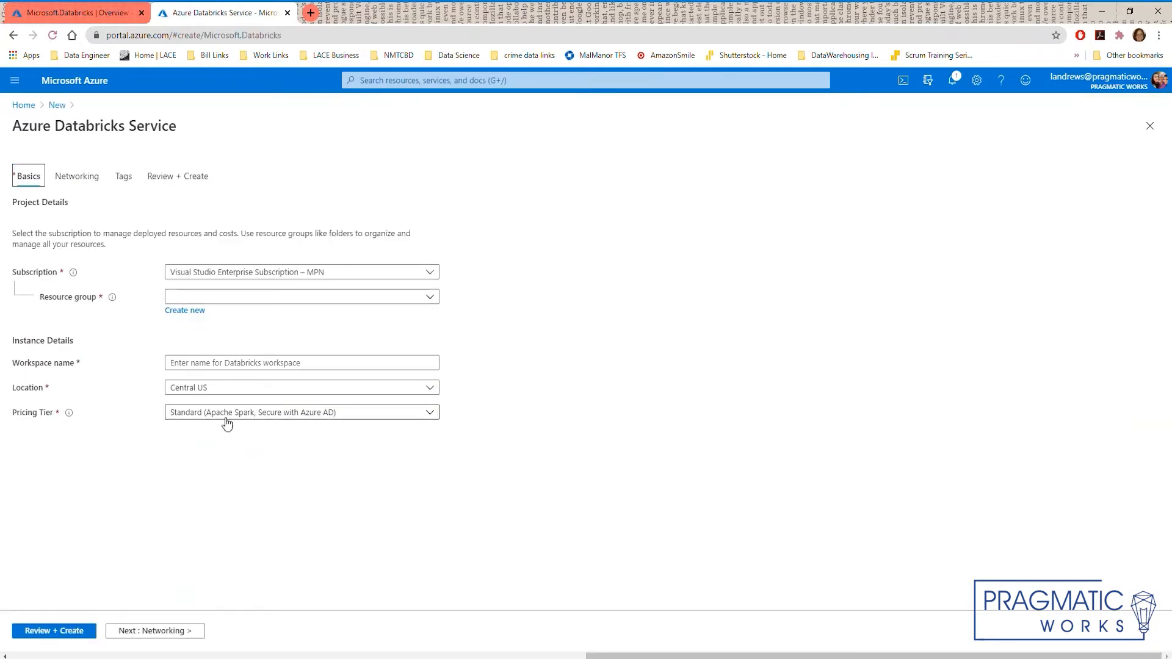
pyautogui.moveTo(464, 386)
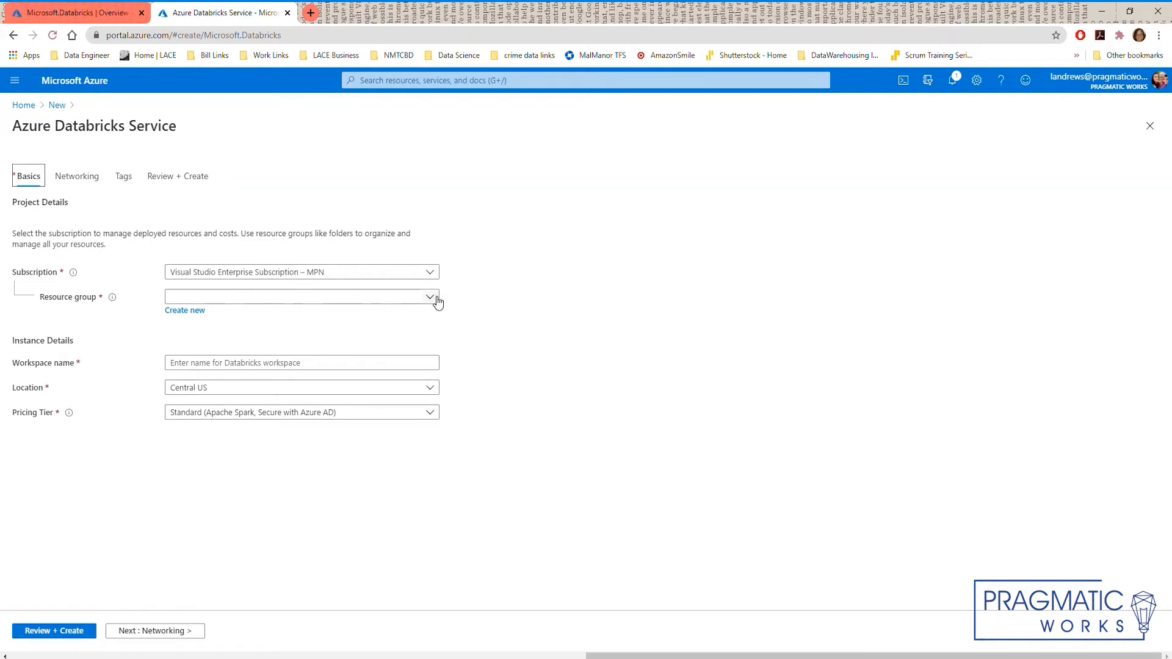
pyautogui.click(300, 297)
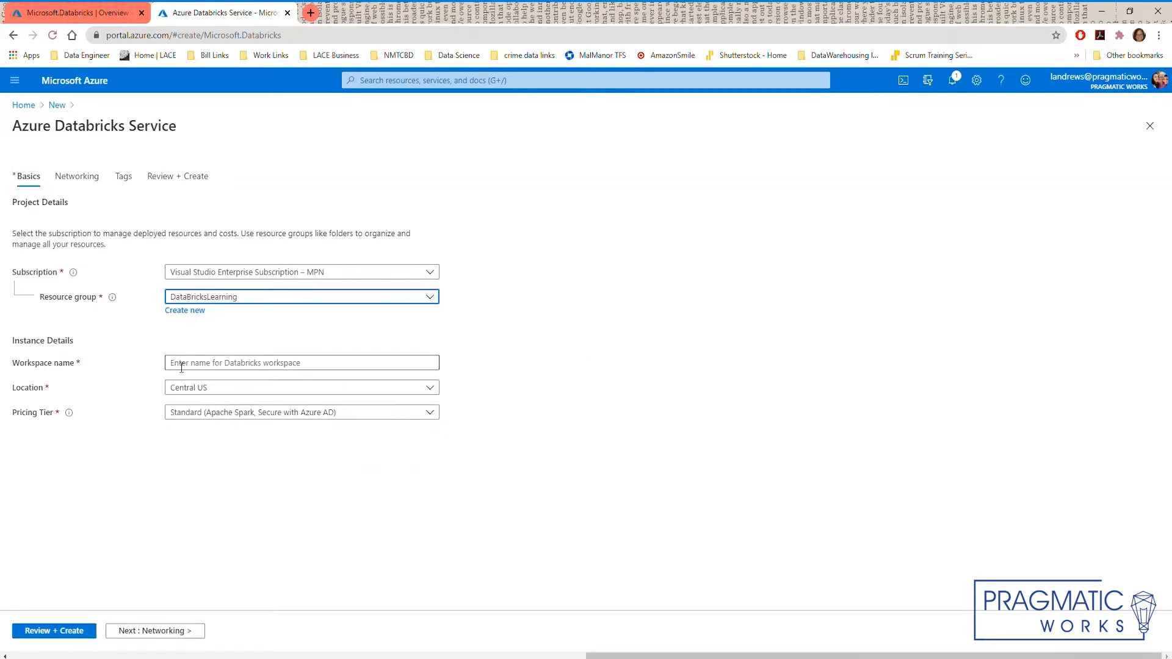
pyautogui.write('DBAEDemo')
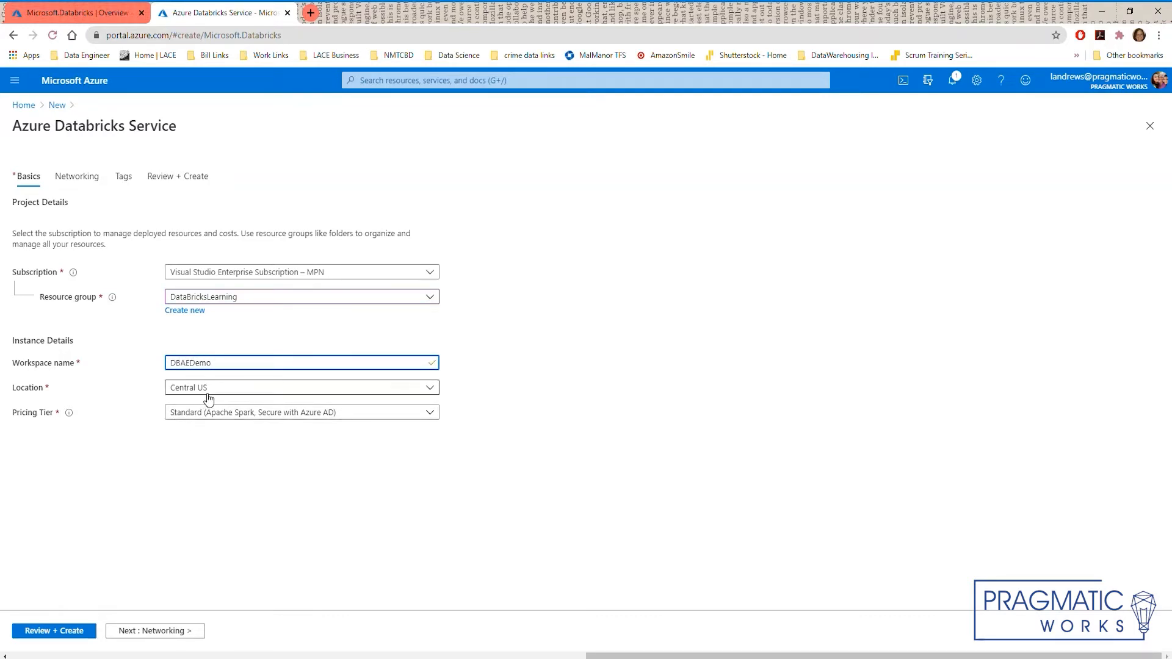
pyautogui.click(301, 412)
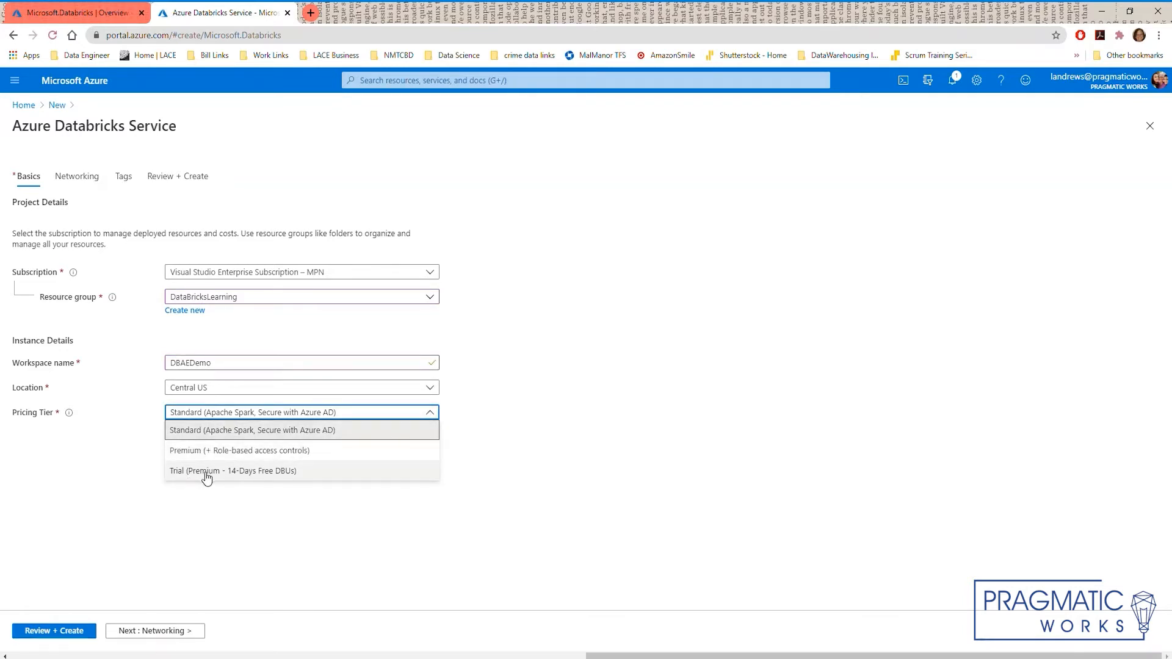
pyautogui.click(233, 470)
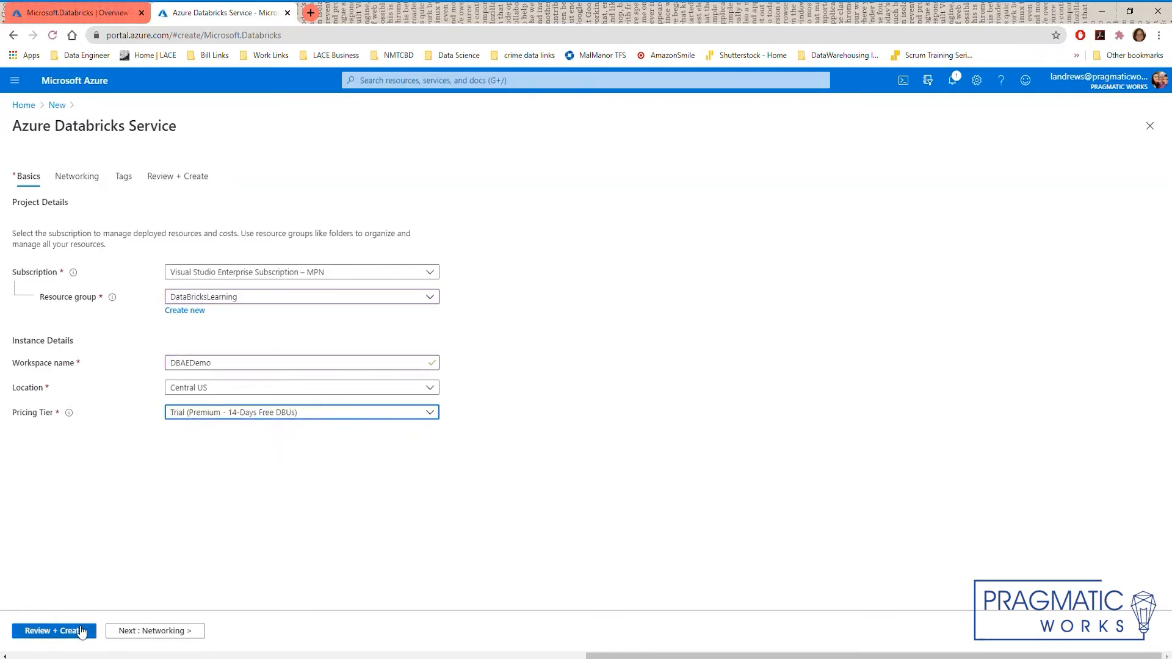
pyautogui.click(53, 630)
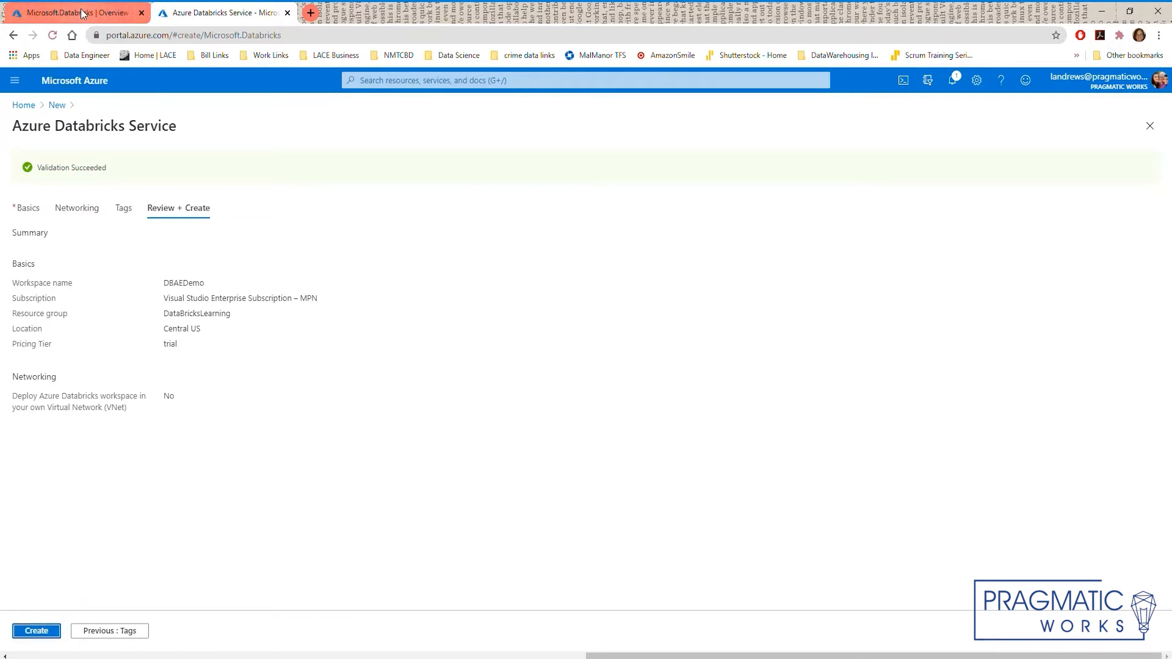
# Deploy the DBAEDemo workspace, go to its resource page and launch the Databricks workspace
pyautogui.click(36, 631)
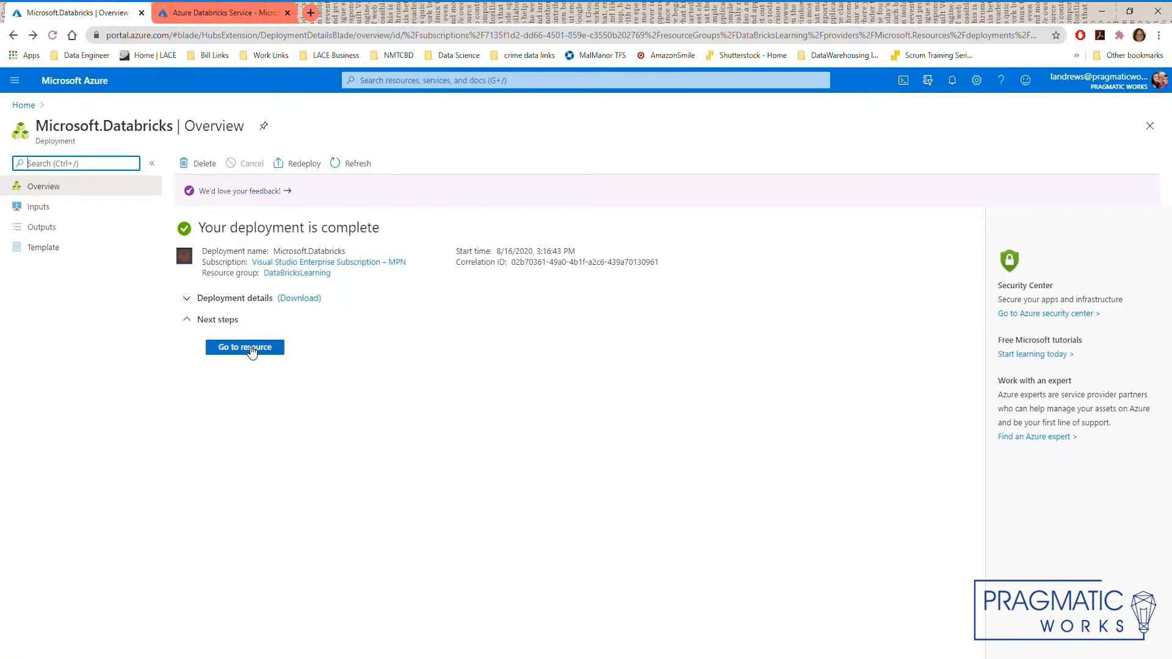
pyautogui.click(244, 347)
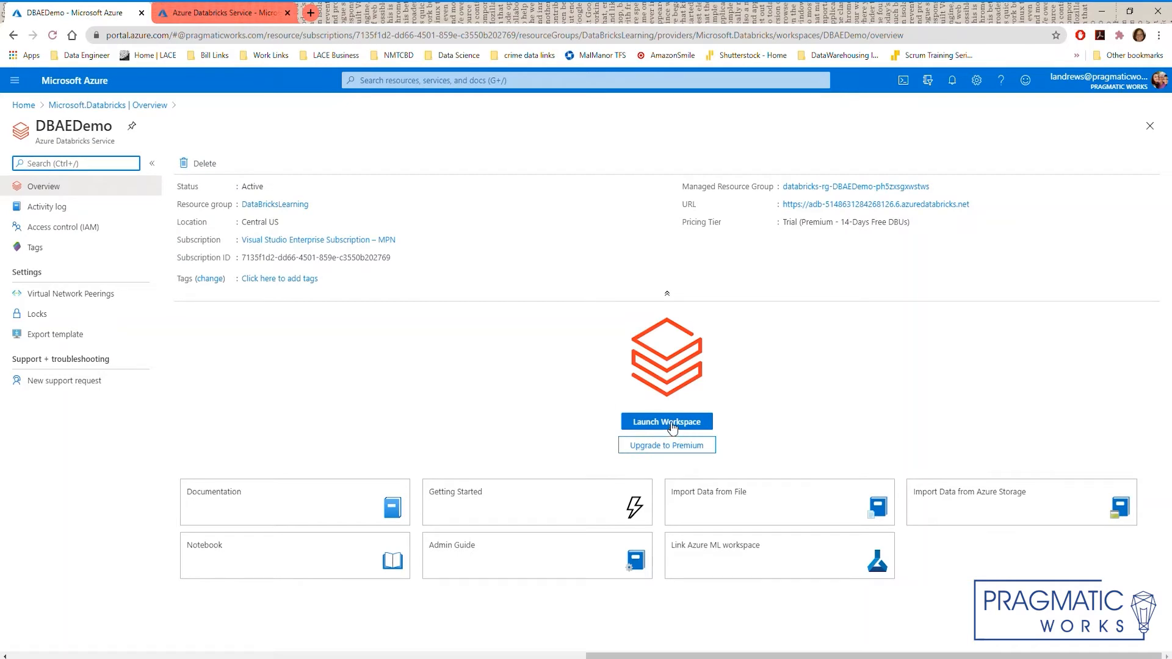
pyautogui.click(665, 421)
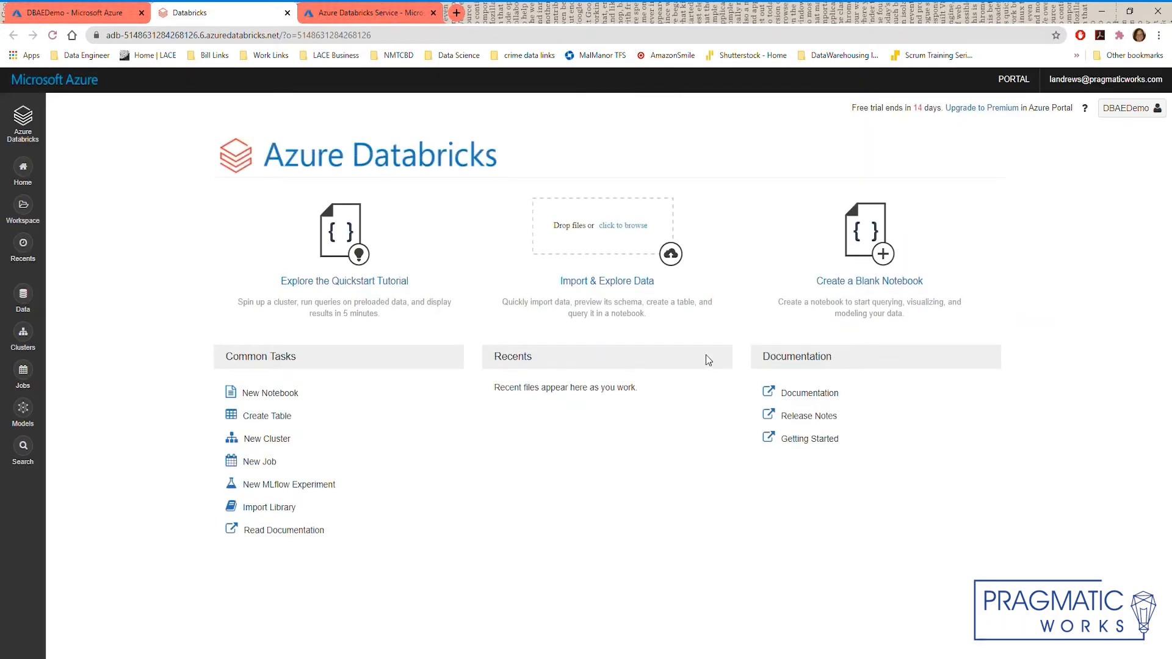
pyautogui.moveTo(655, 343)
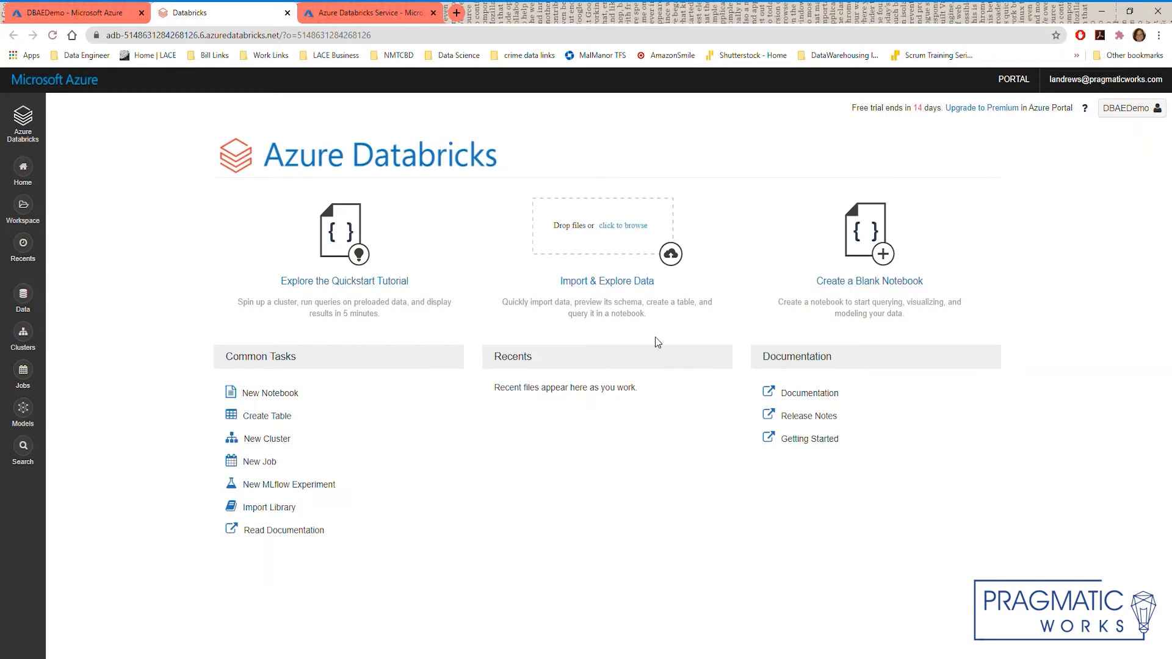
pyautogui.moveTo(146, 312)
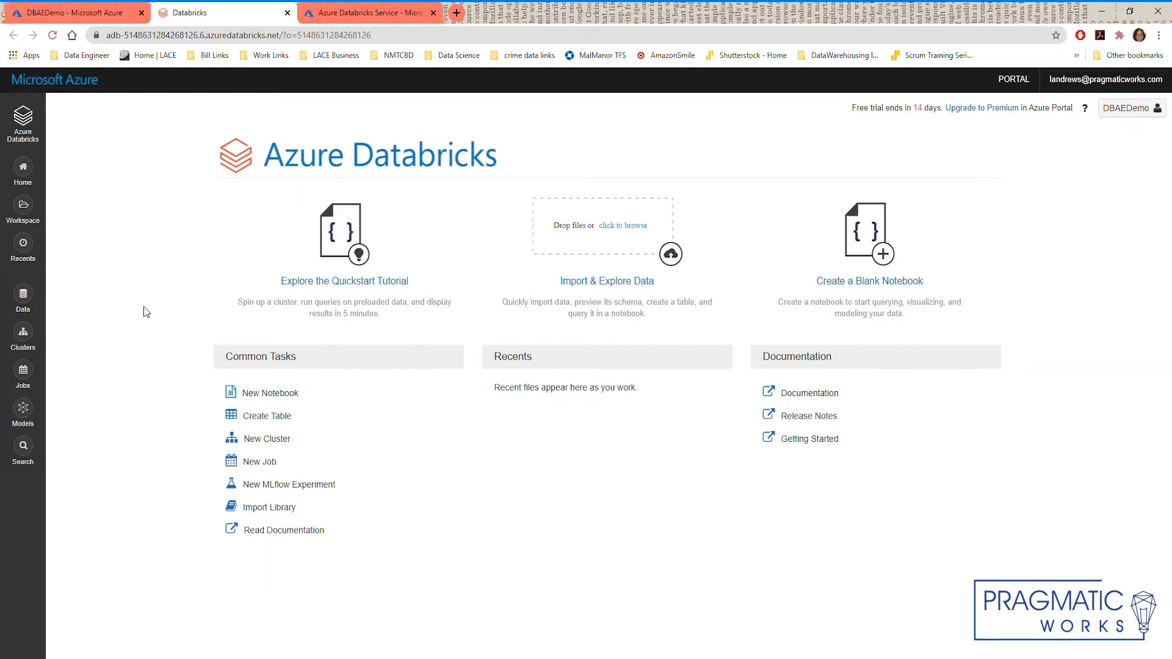
pyautogui.moveTo(210, 324)
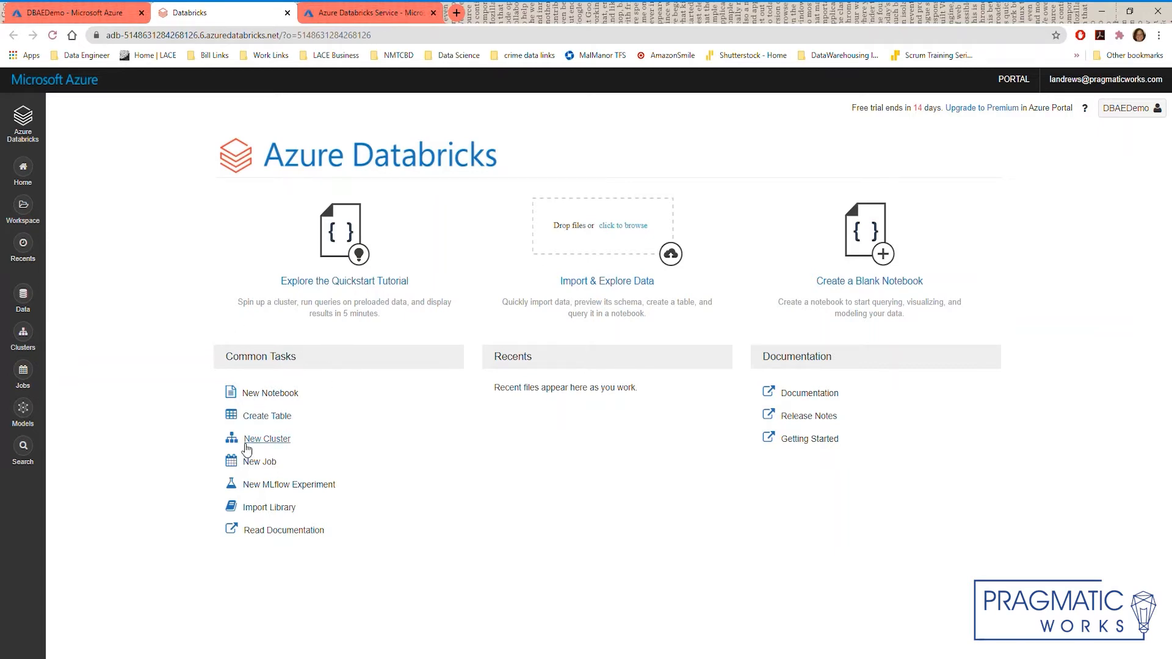
pyautogui.moveTo(276, 447)
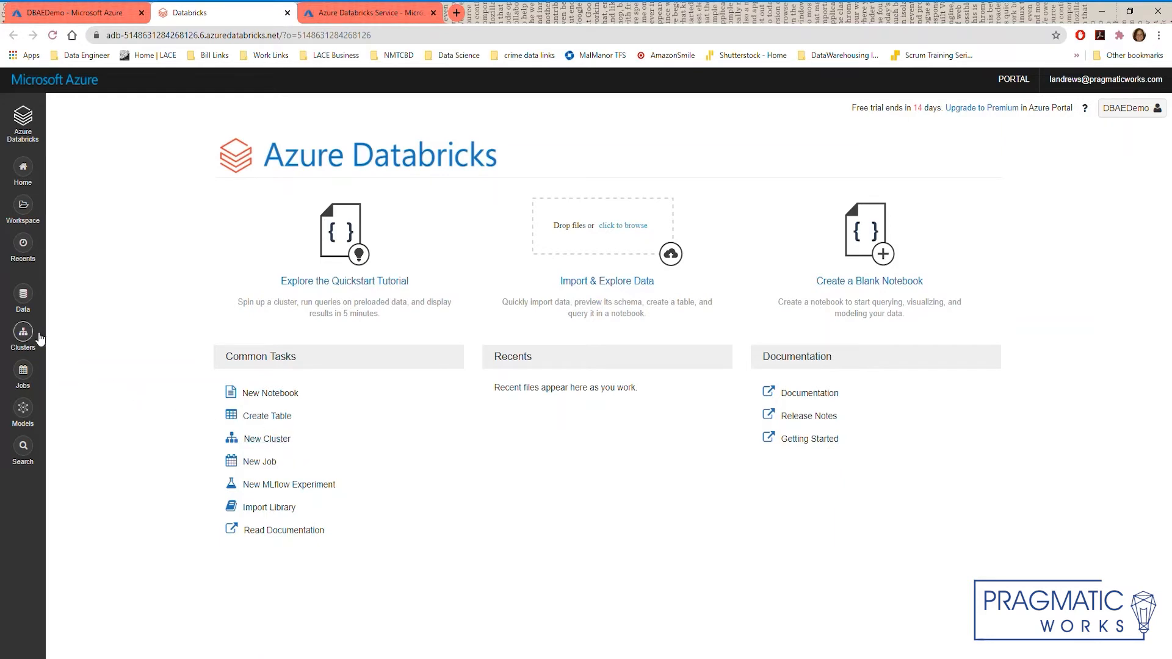
# Go to the Clusters page, which lists no clusters yet
pyautogui.click(22, 336)
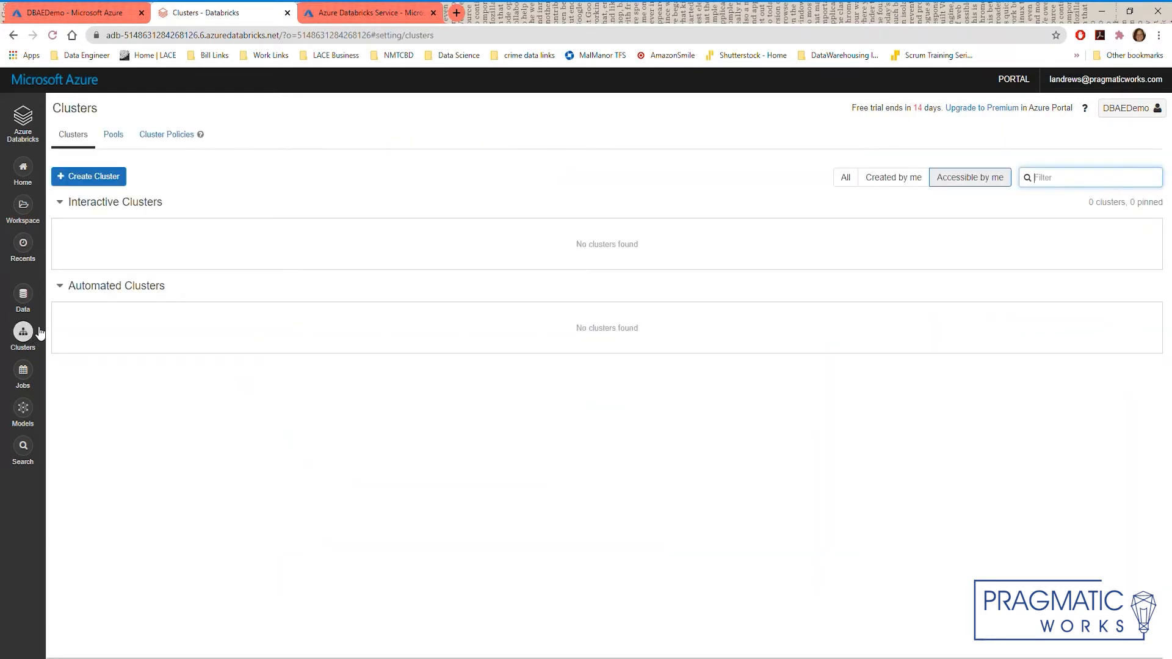
pyautogui.moveTo(357, 349)
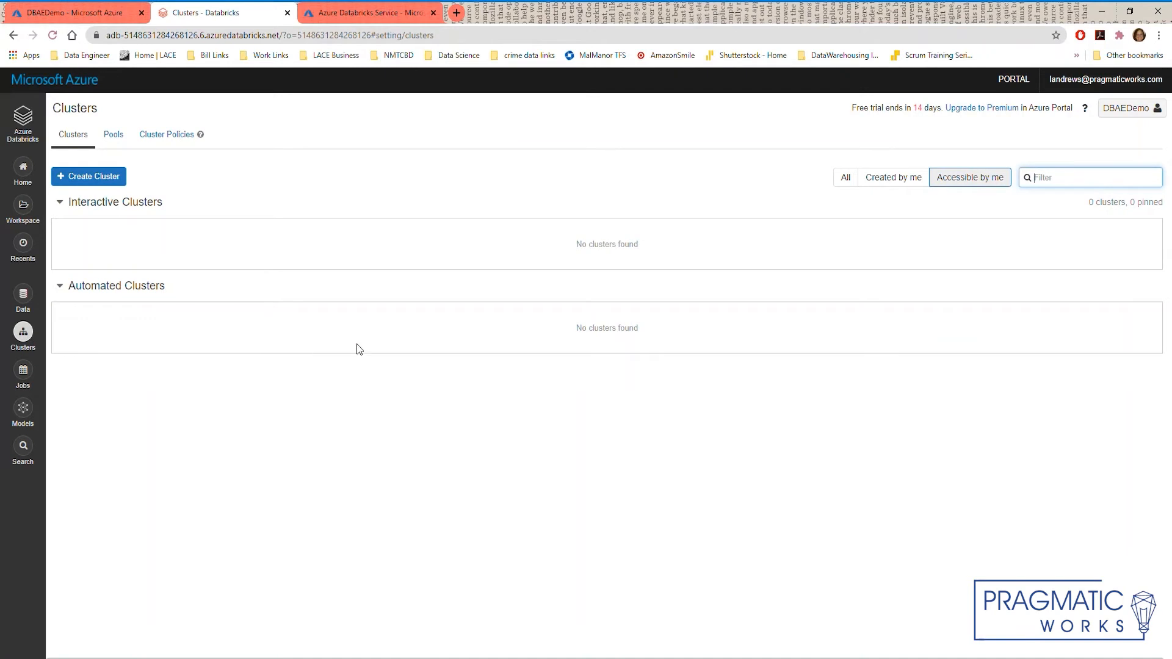
pyautogui.moveTo(441, 287)
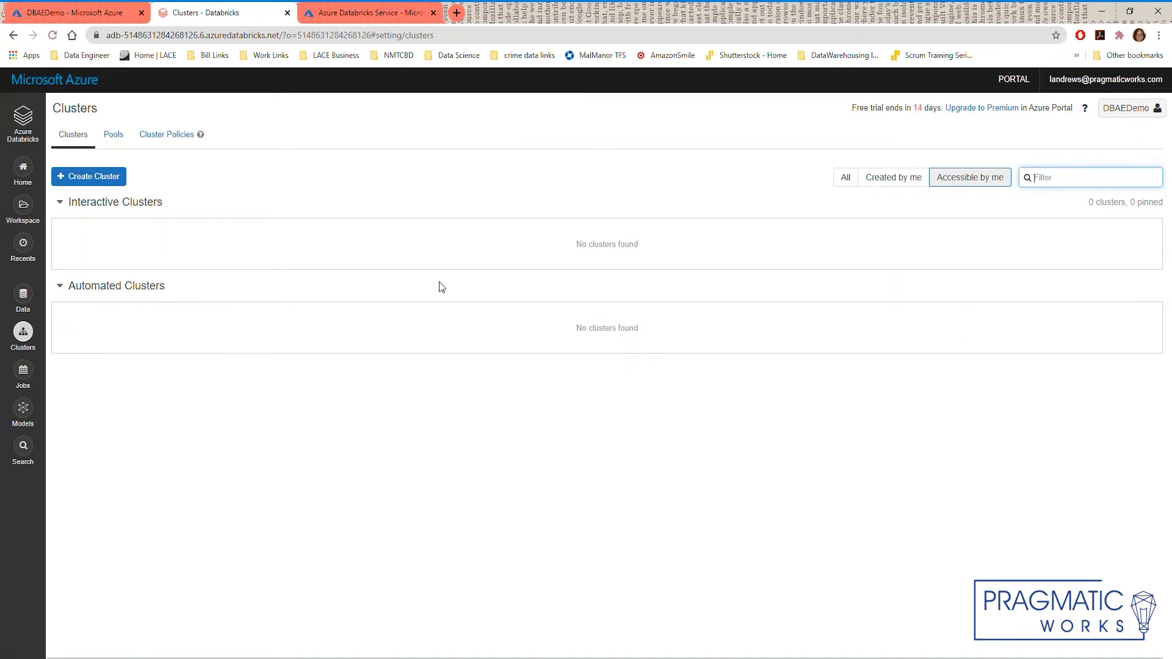
# Start a new cluster named 'db' with Standard cluster mode
pyautogui.click(88, 176)
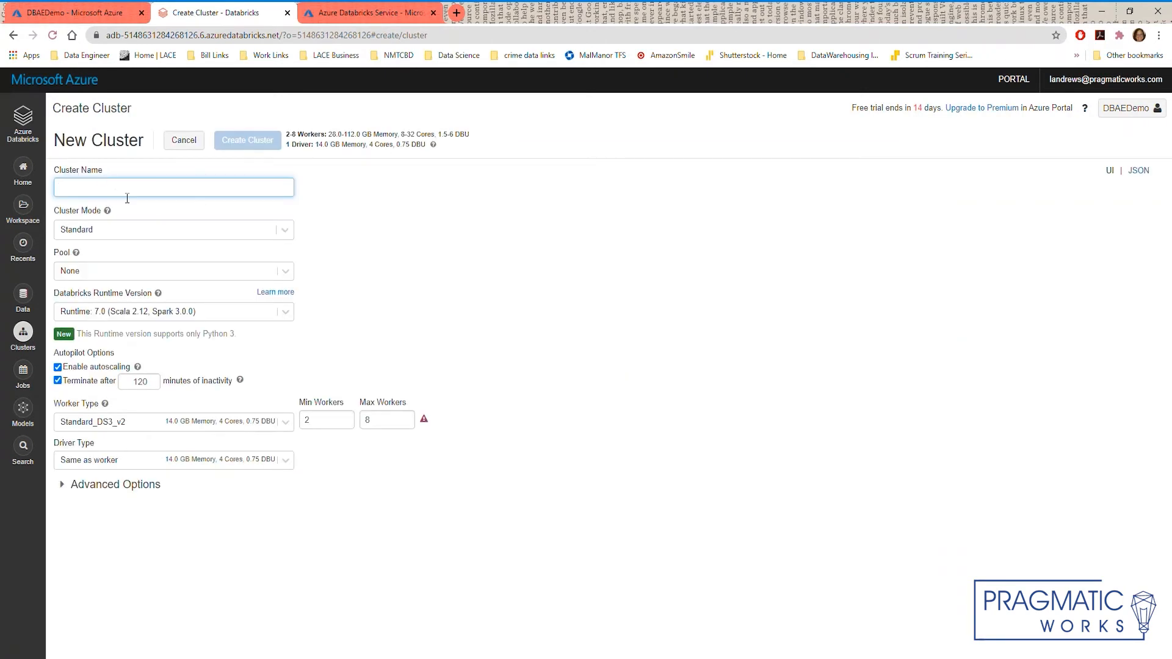
pyautogui.write('d')
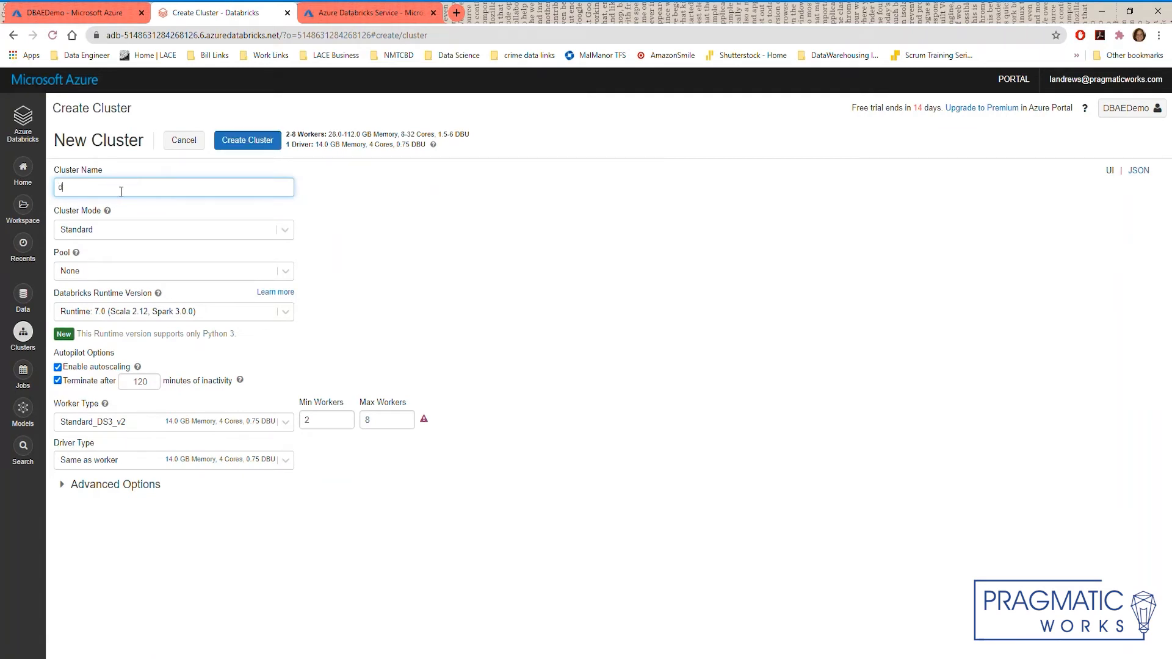
pyautogui.write('b')
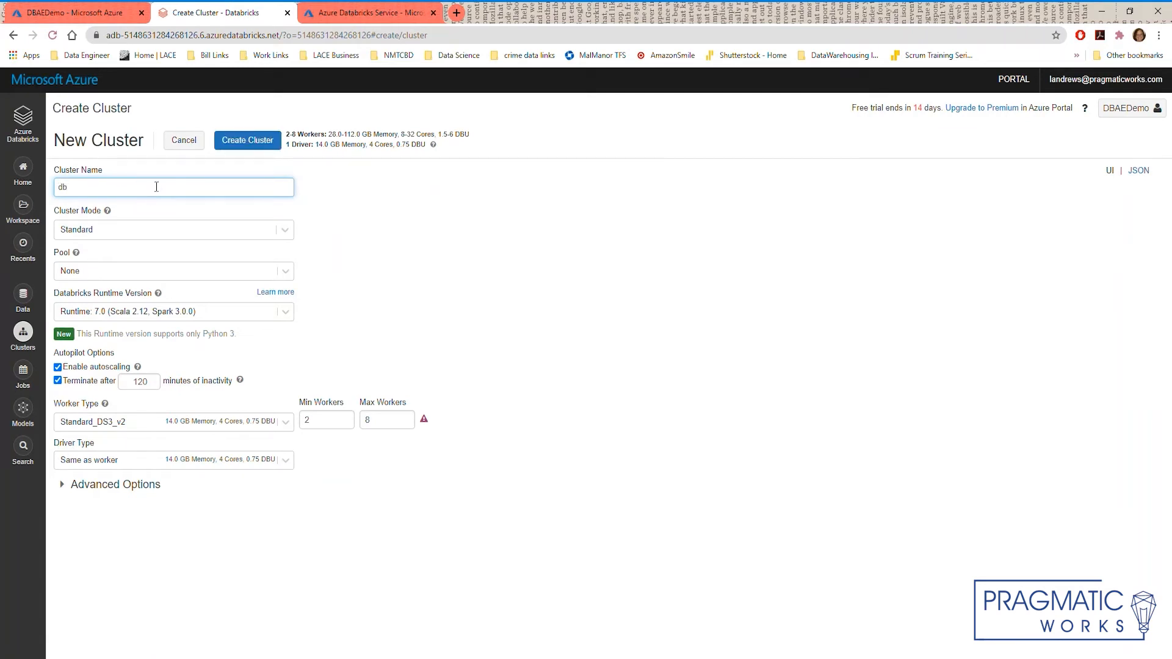
pyautogui.click(174, 230)
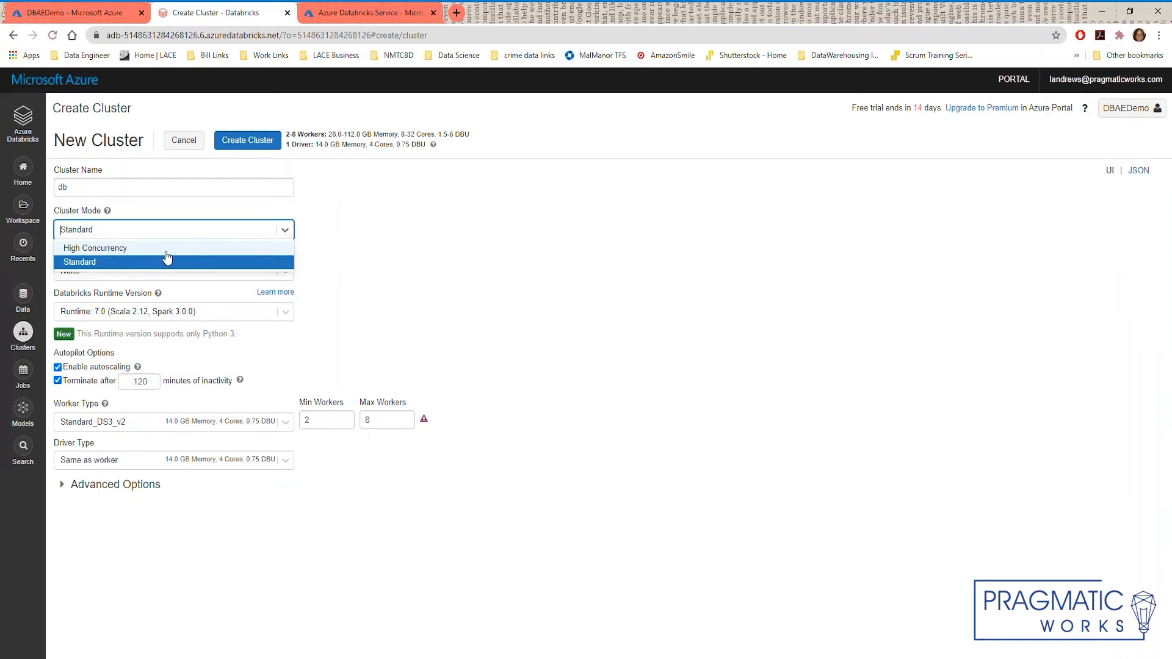
pyautogui.click(79, 262)
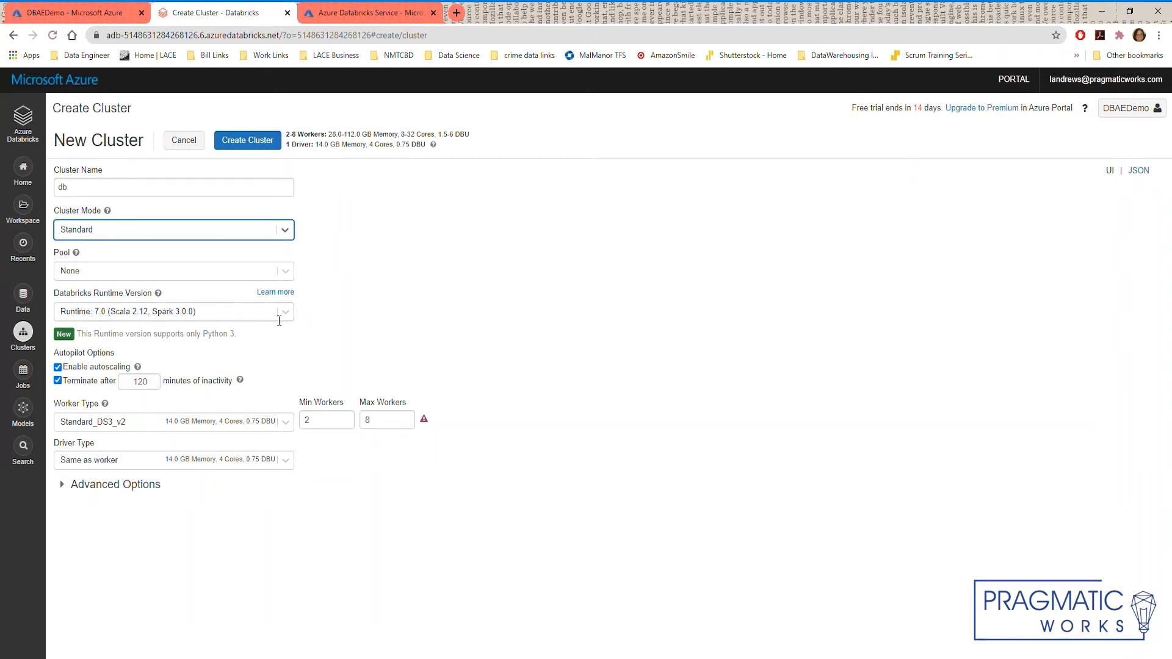
# Choose runtime 7.1 (Scala 2.12, Spark 3.0.0) for the db cluster
pyautogui.click(172, 312)
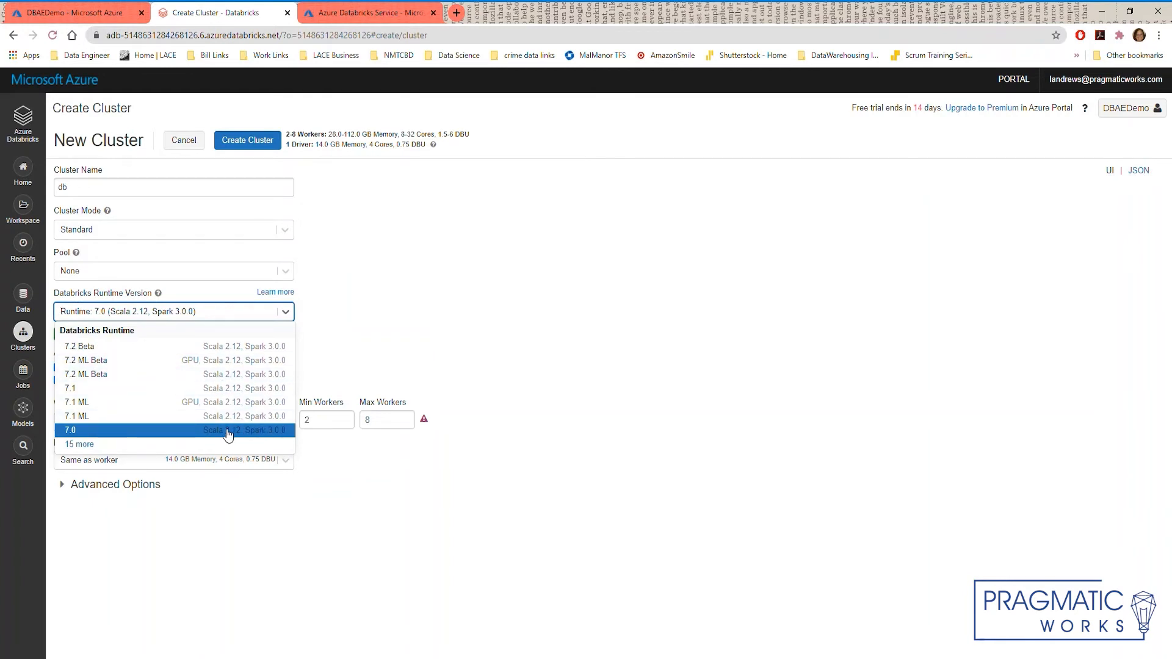
pyautogui.moveTo(137, 383)
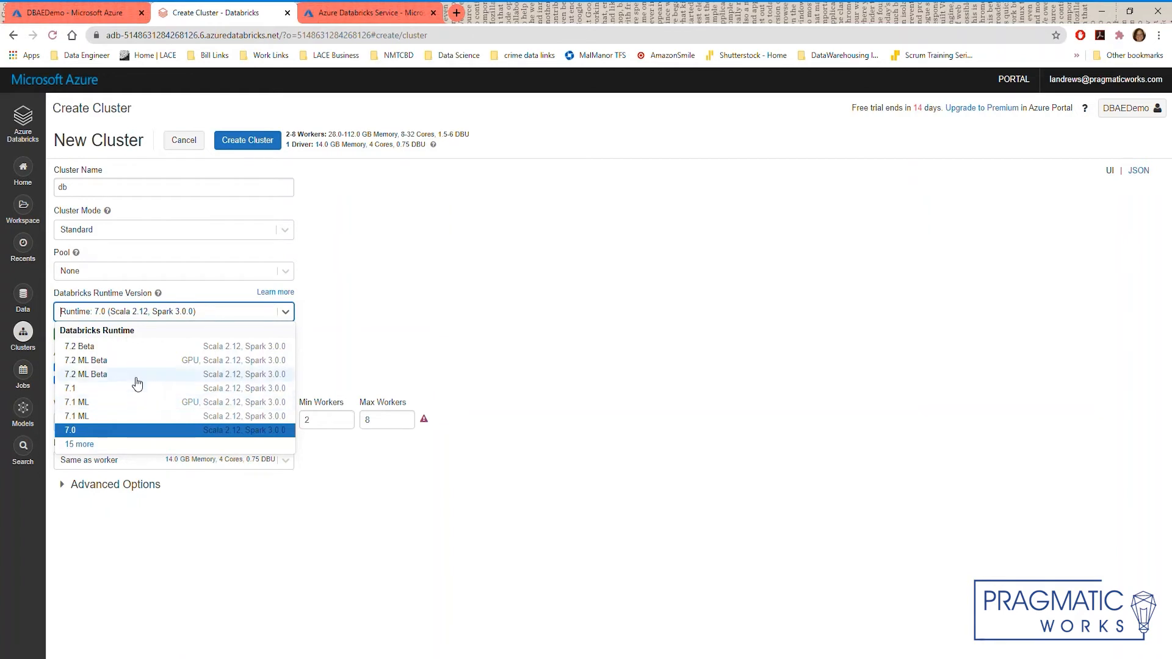
pyautogui.moveTo(88, 406)
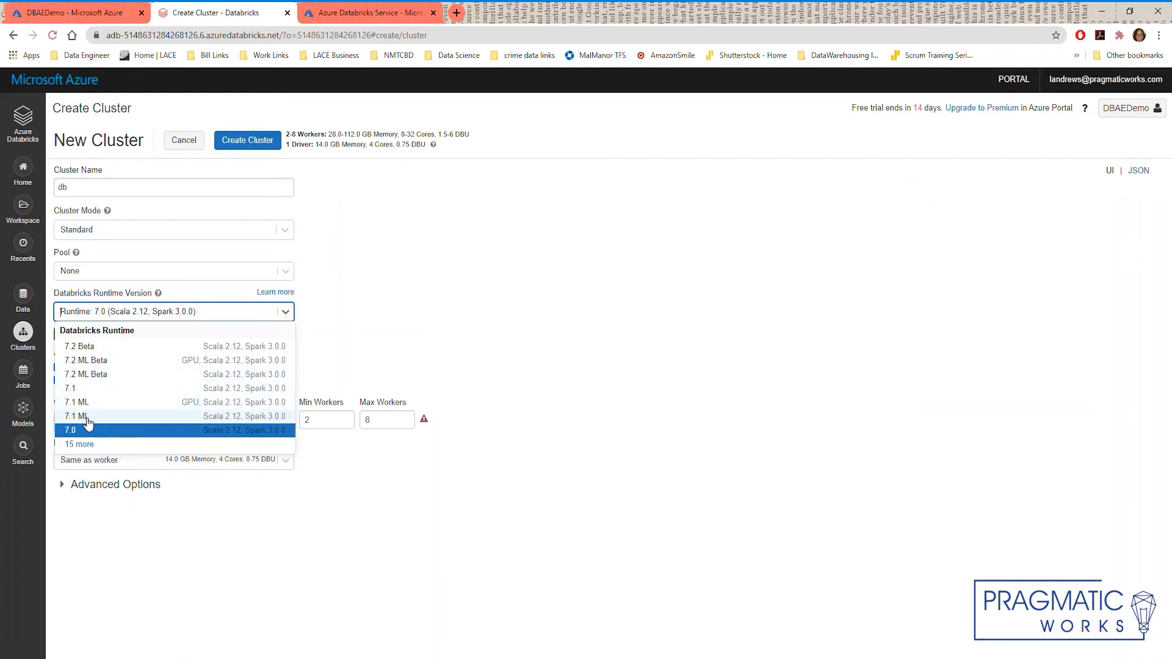
pyautogui.moveTo(97, 406)
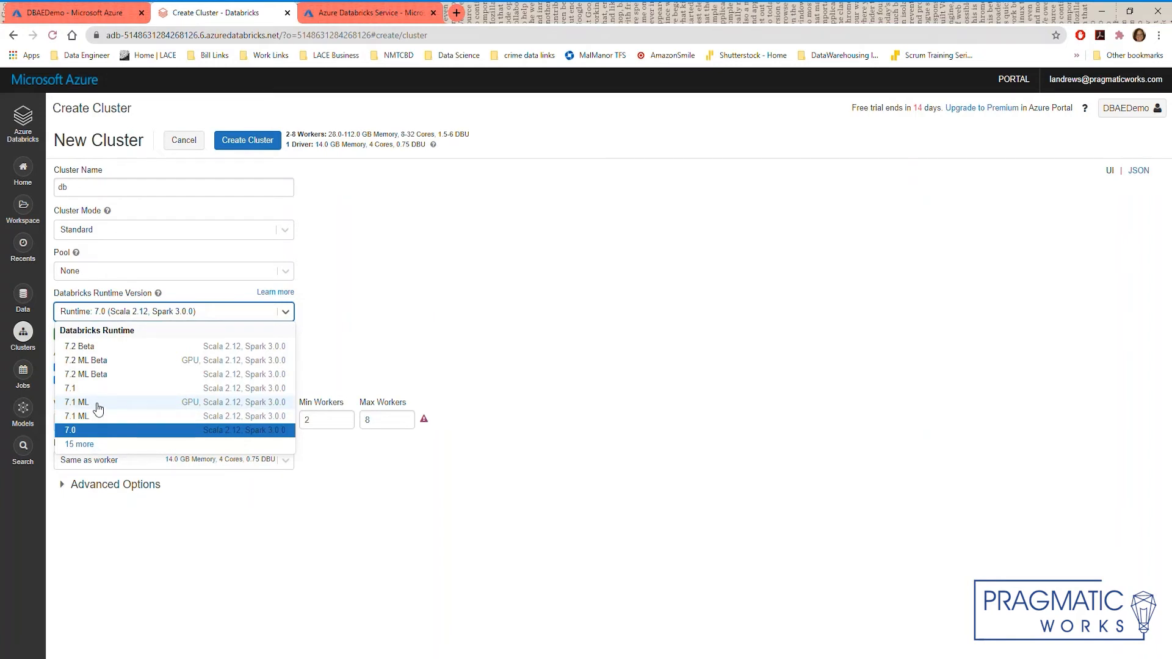
pyautogui.click(69, 388)
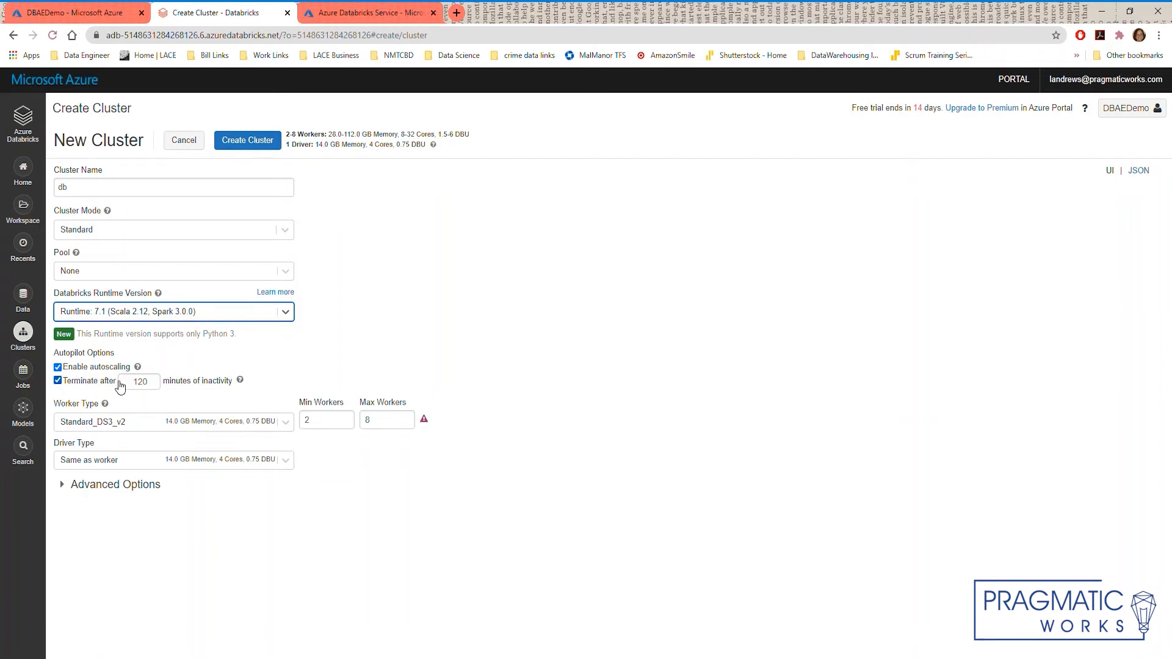
# Set auto-termination to 10 idle minutes, toggling autoscaling off and back on to compare worker settings
pyautogui.click(58, 381)
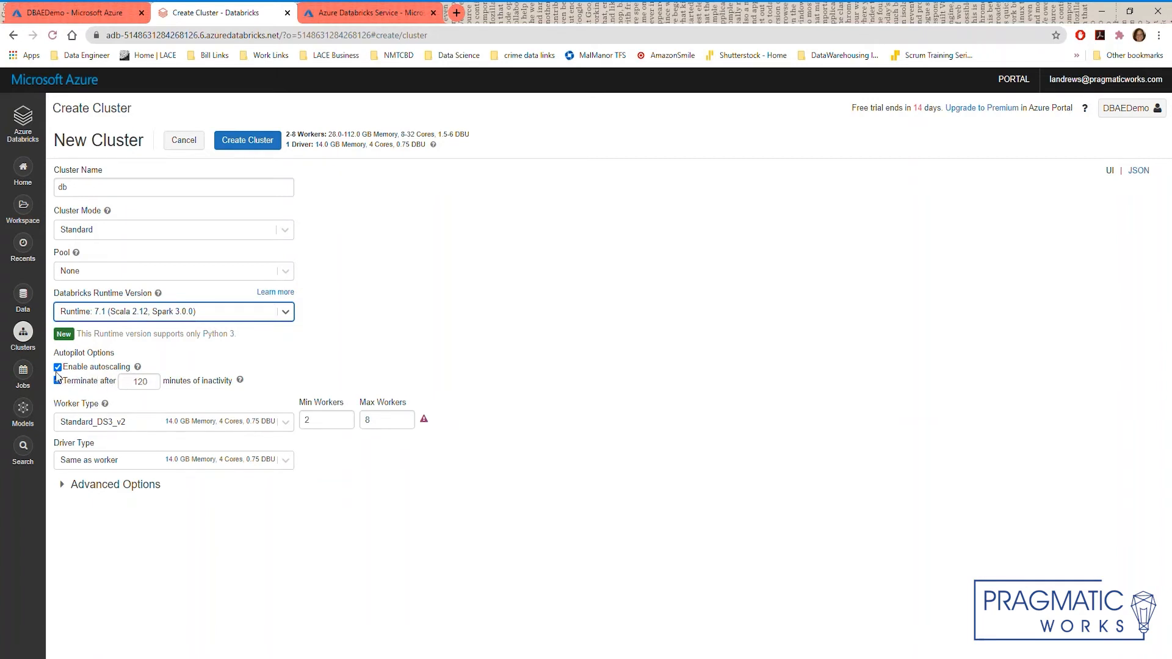
pyautogui.click(56, 367)
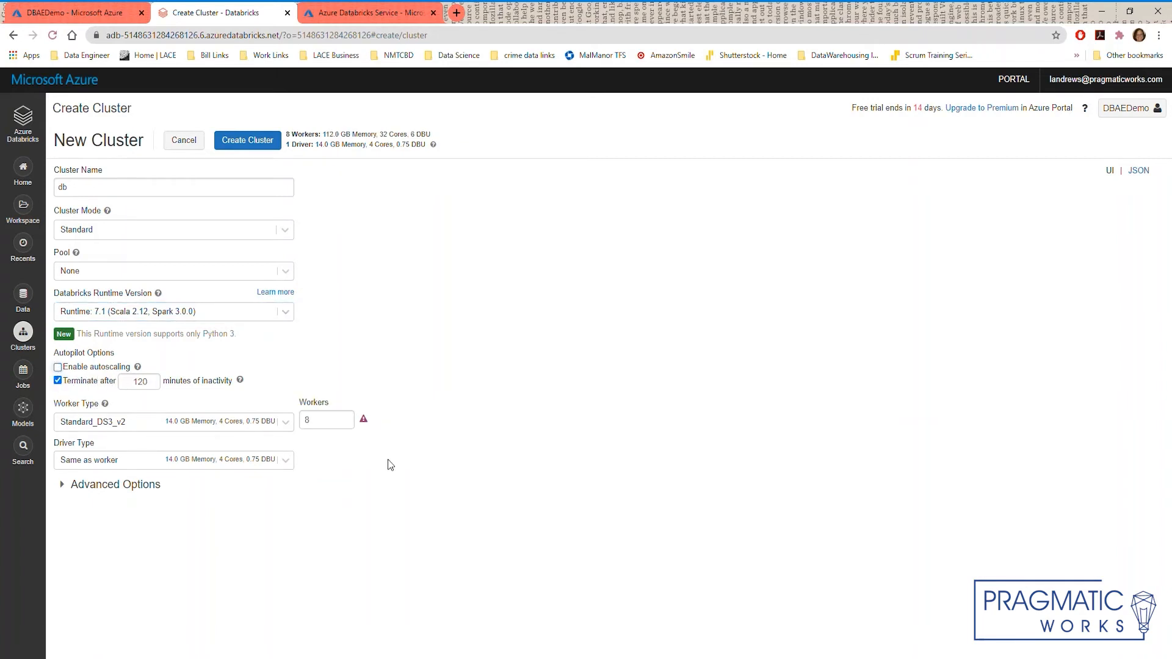
pyautogui.click(57, 366)
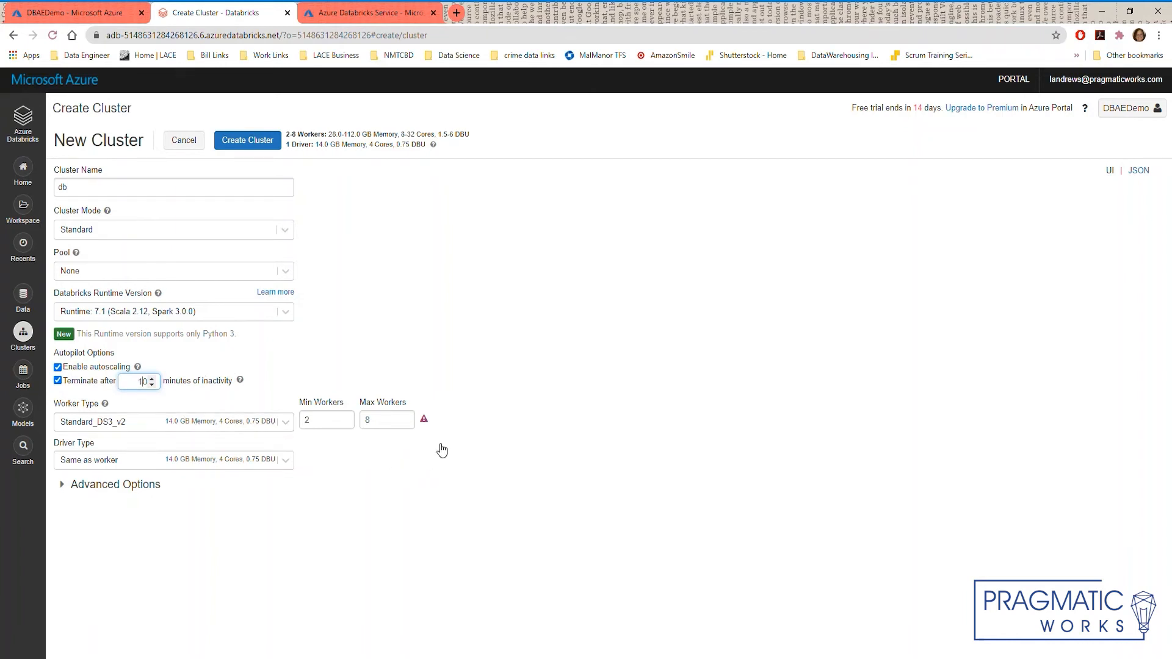
pyautogui.moveTo(653, 470)
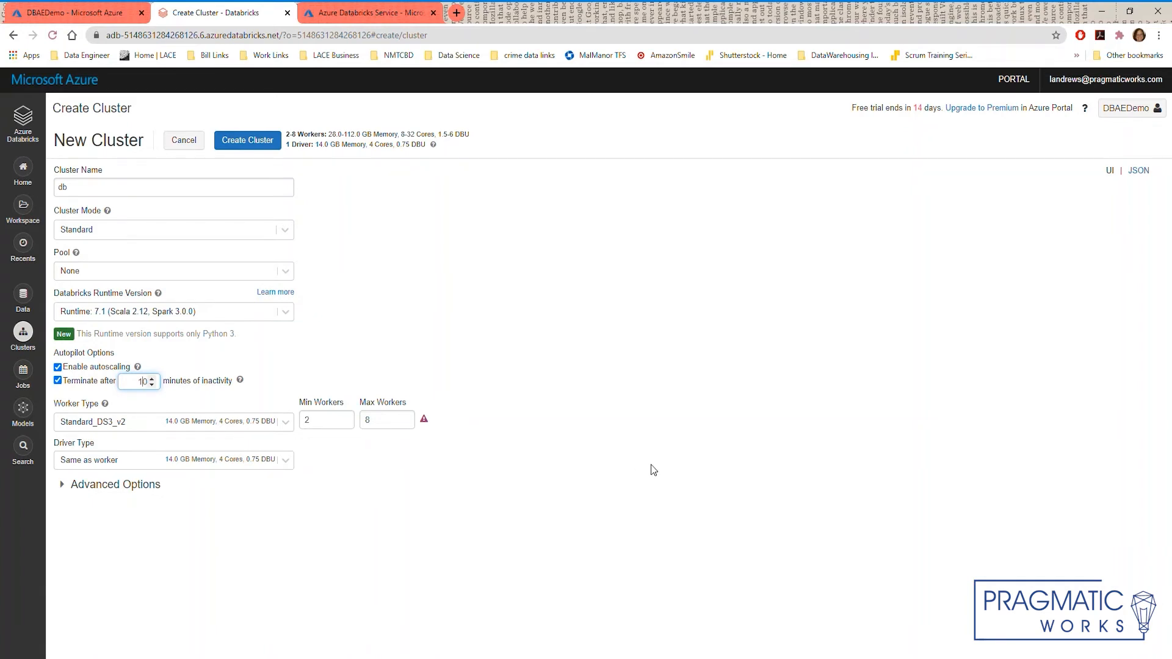
pyautogui.moveTo(635, 457)
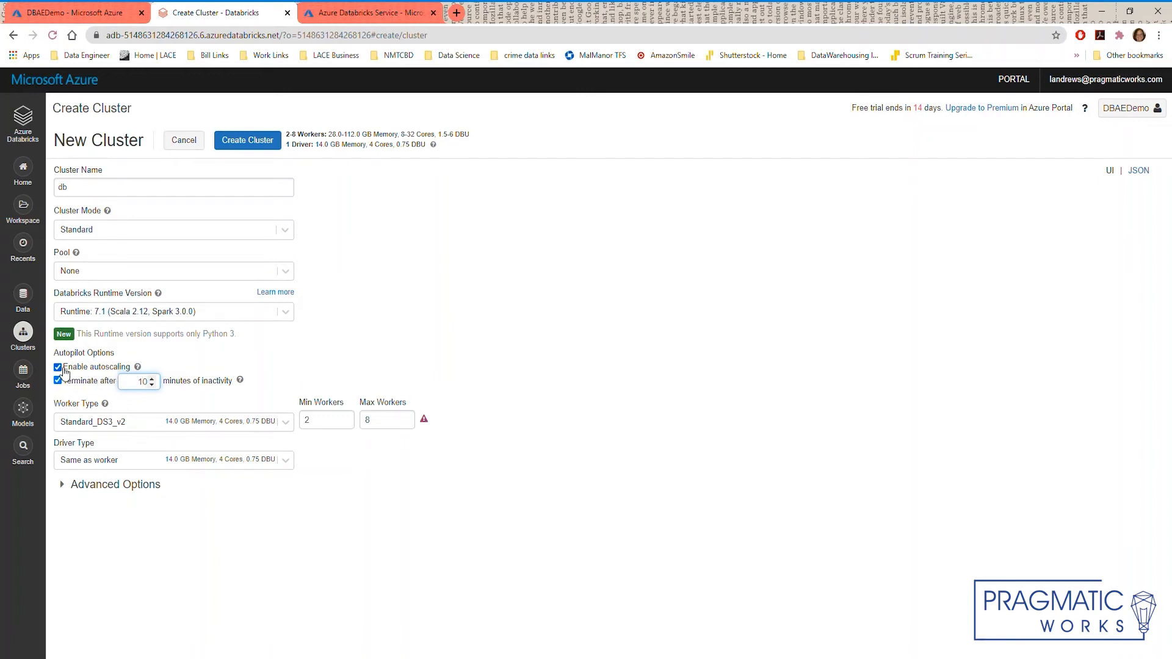
pyautogui.click(57, 367)
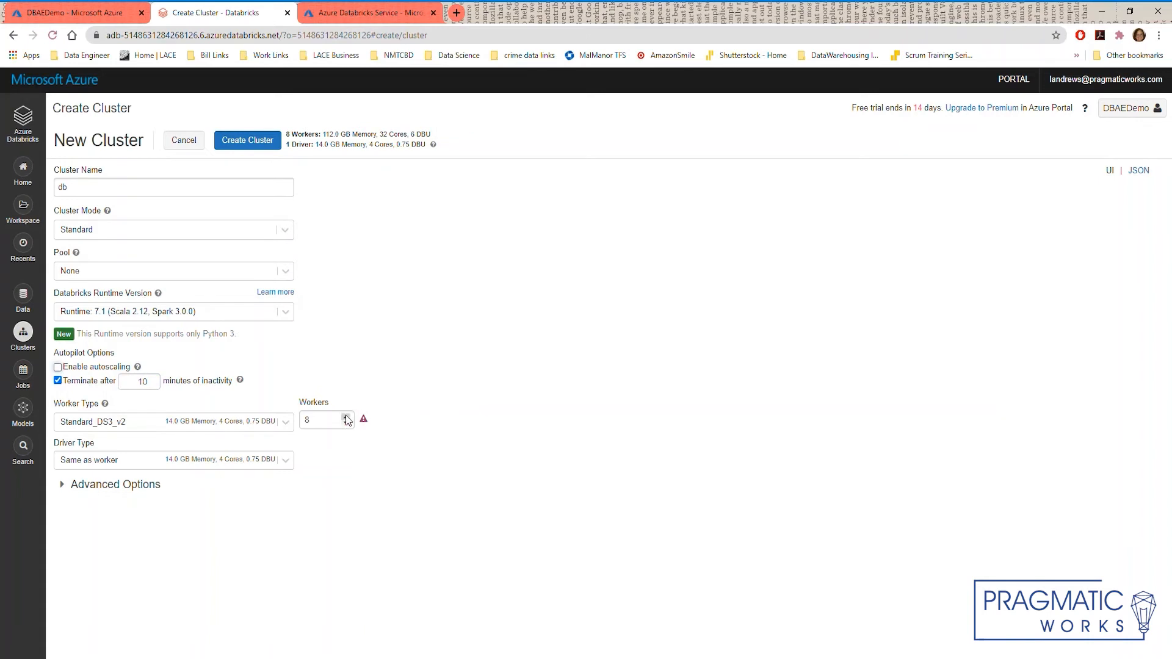
pyautogui.moveTo(26, 279)
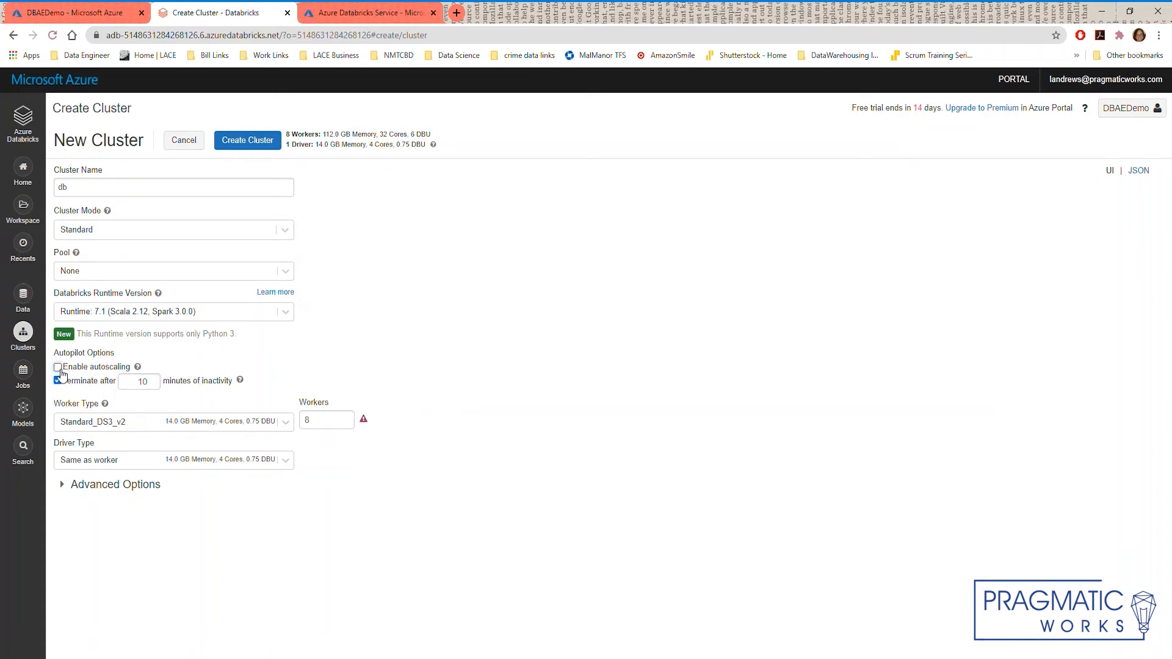
pyautogui.click(57, 367)
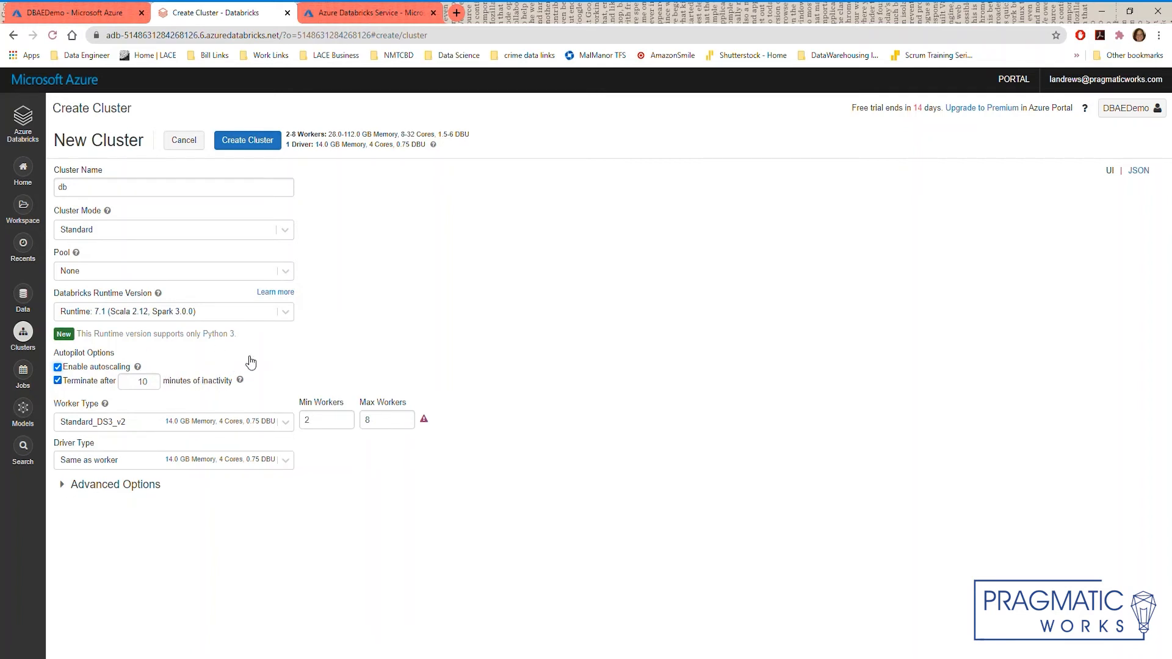
pyautogui.moveTo(424, 420)
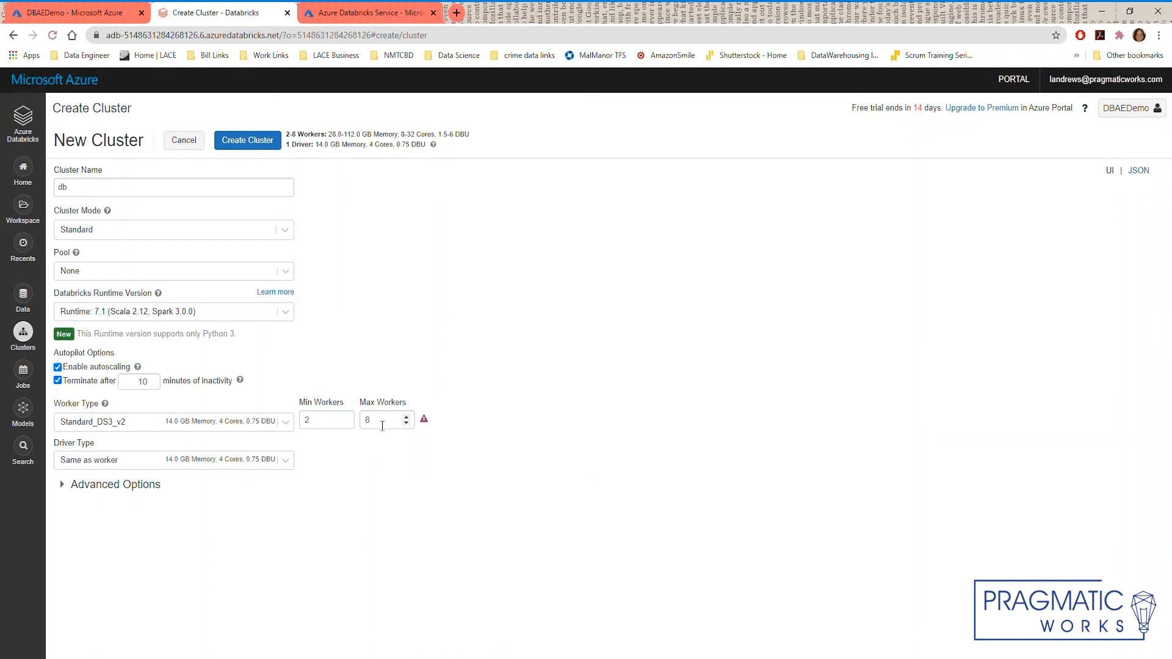
# Cap autoscaling at 4 max workers, keeping the minimum at 2
pyautogui.write('04')
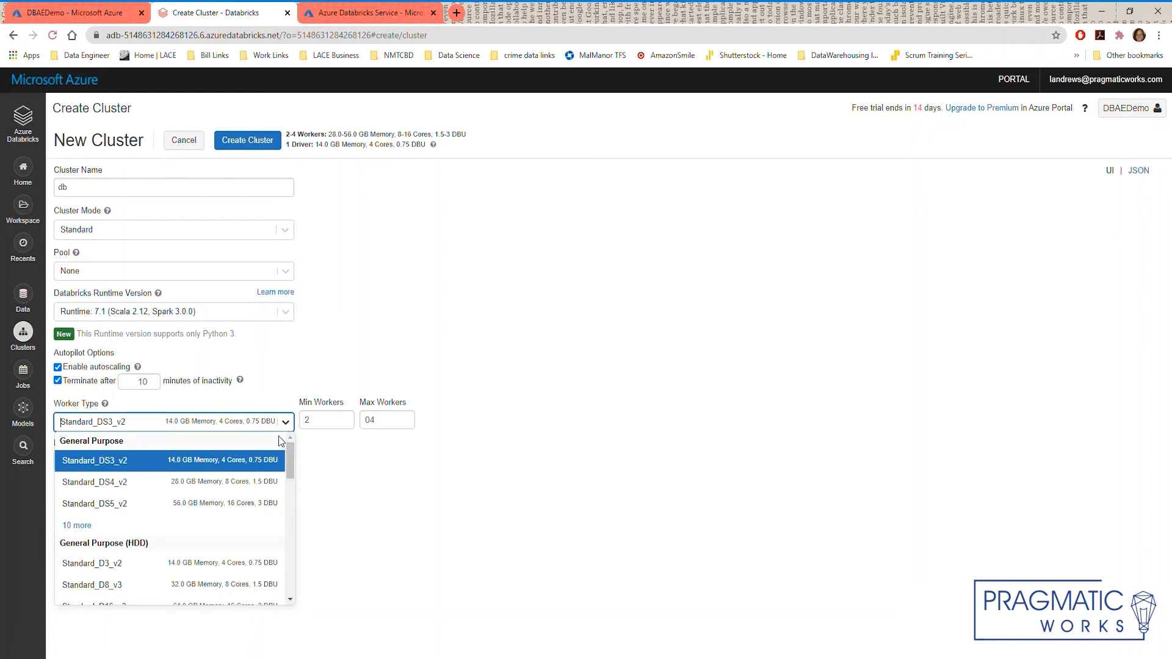
# Select Standard_DS3_v2 under General Purpose as the worker type
pyautogui.scroll(-3)
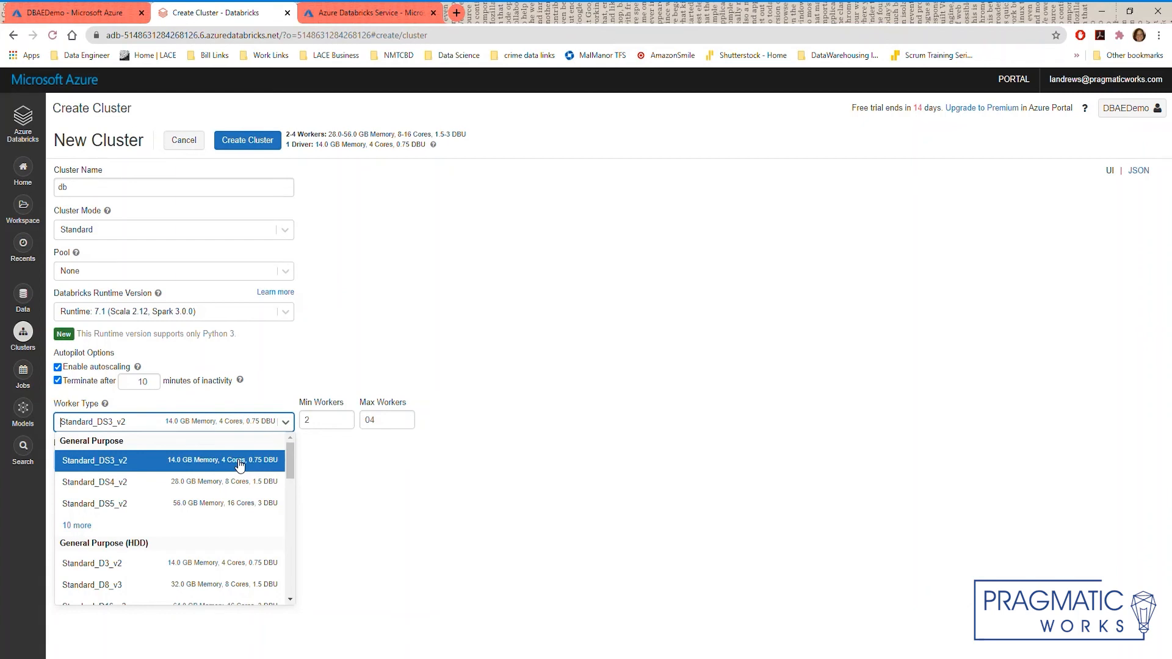
pyautogui.click(94, 460)
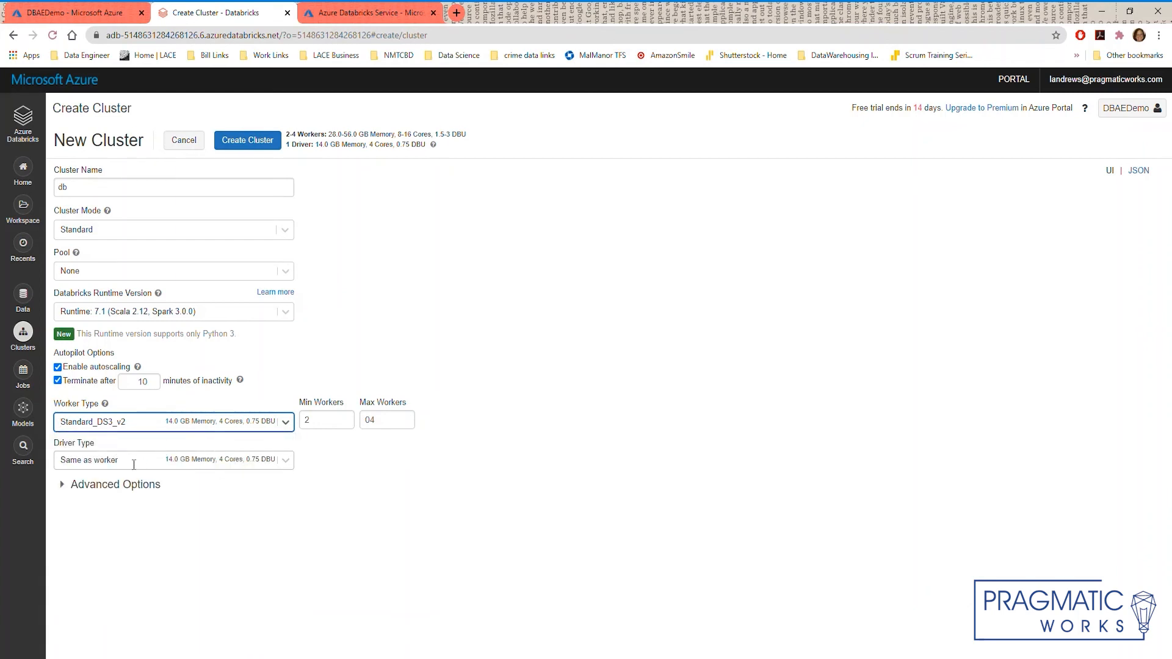
pyautogui.moveTo(289, 464)
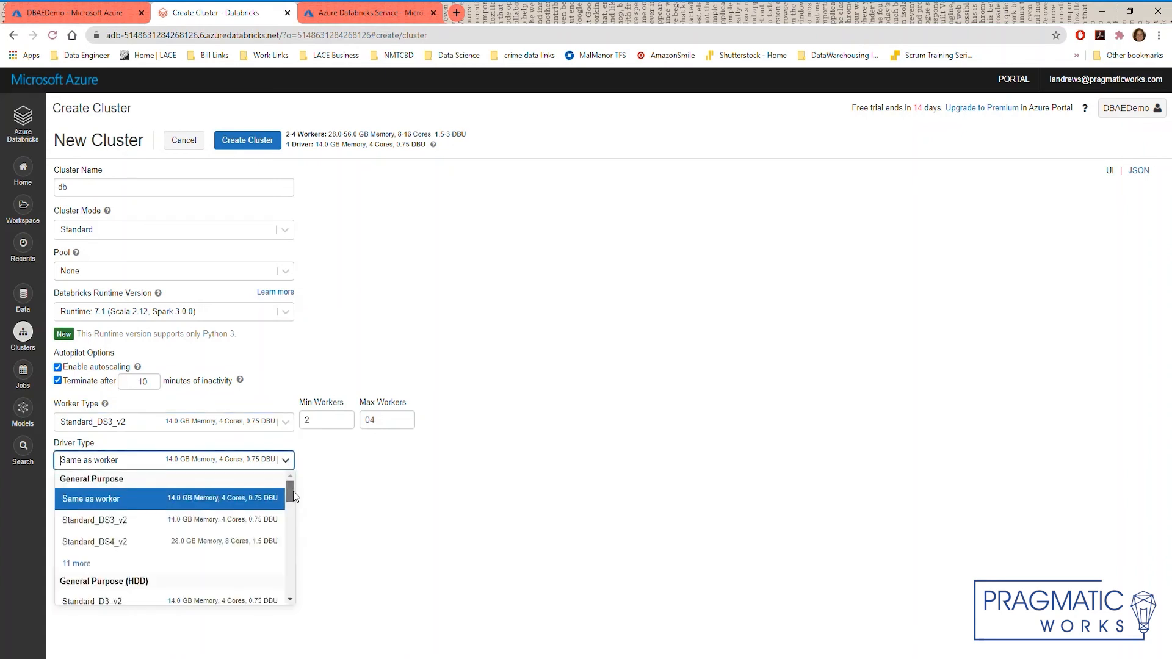
# Keep the driver Same as worker and create the db cluster, returning to the Clusters page
pyautogui.scroll(-3)
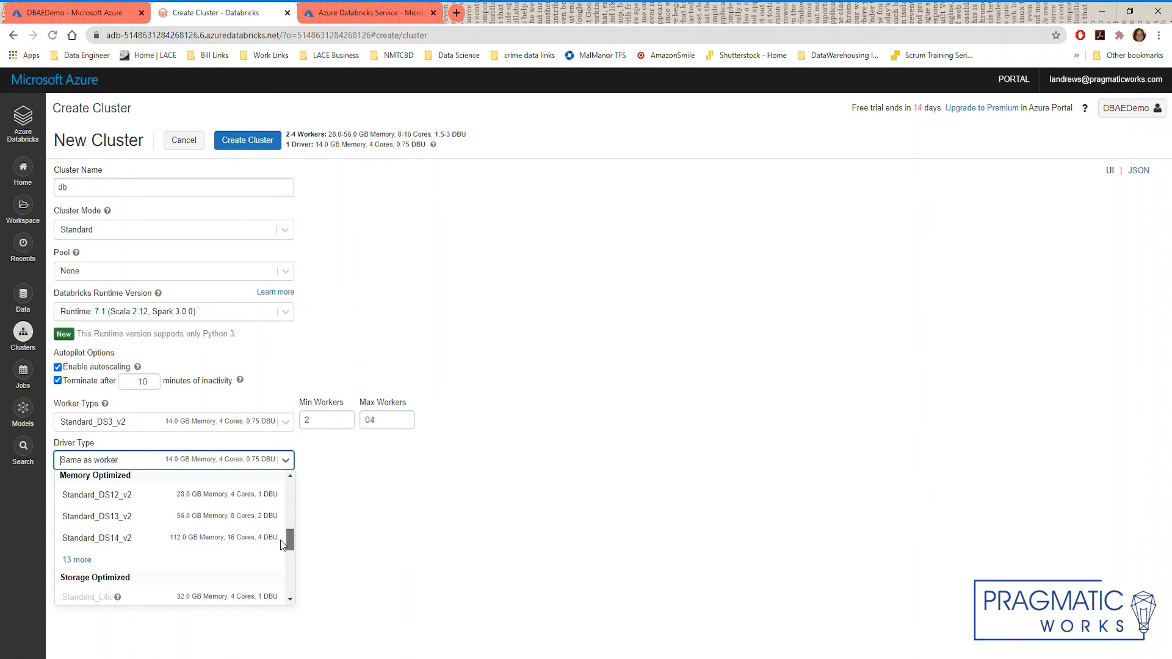
pyautogui.scroll(-3)
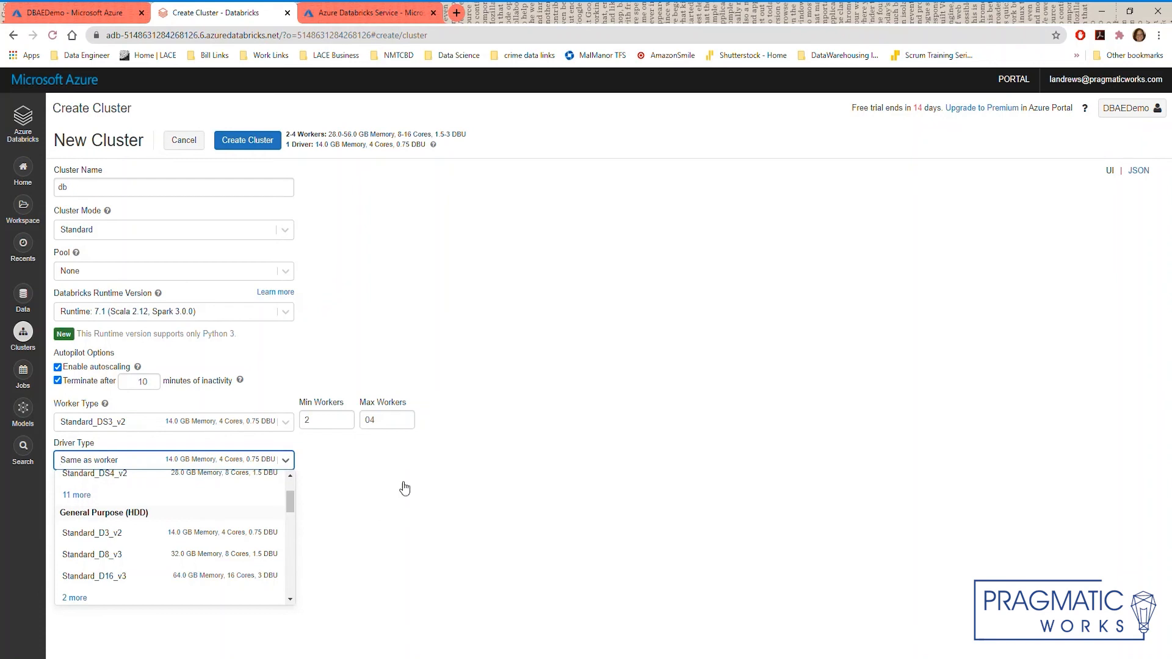
pyautogui.moveTo(317, 441)
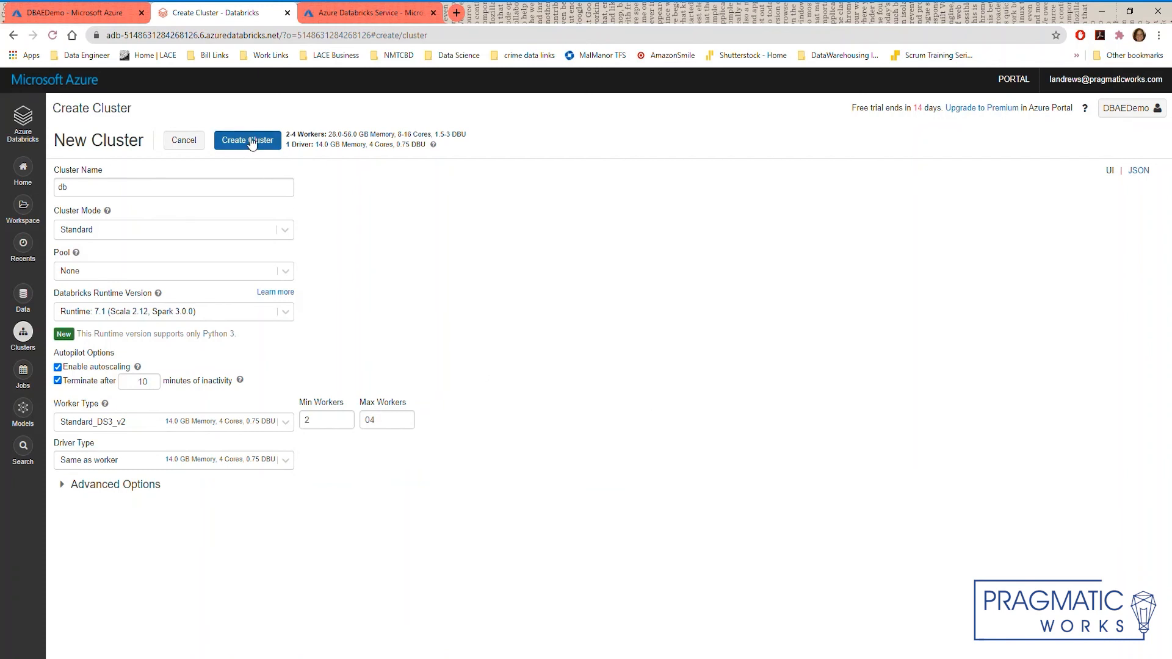
pyautogui.click(247, 140)
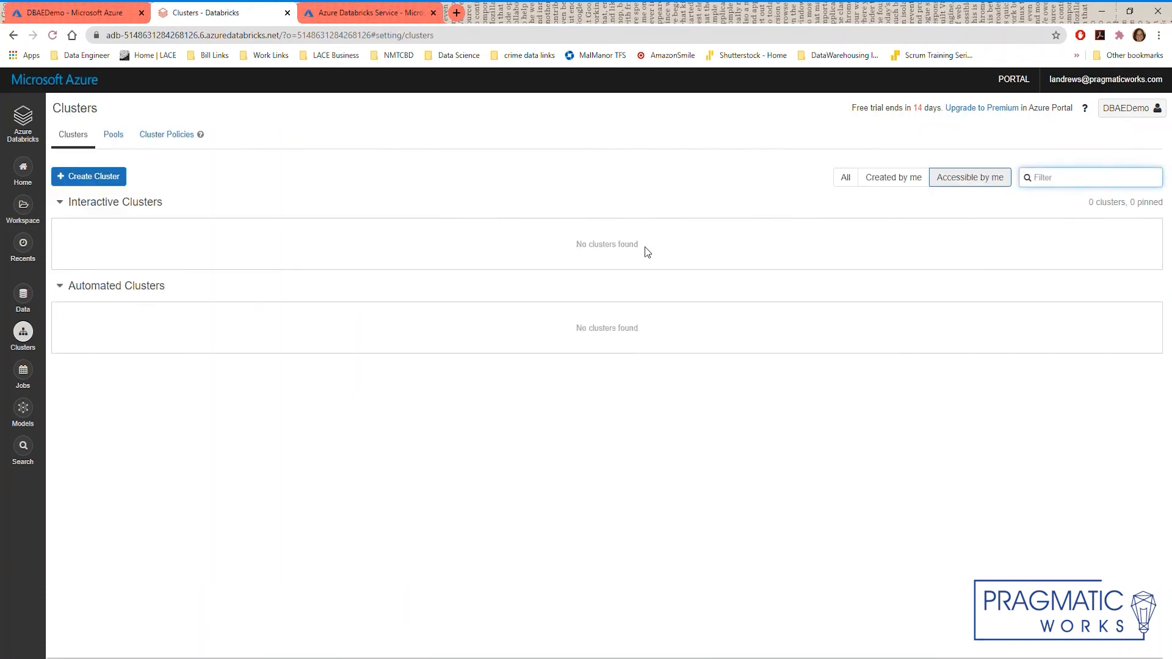